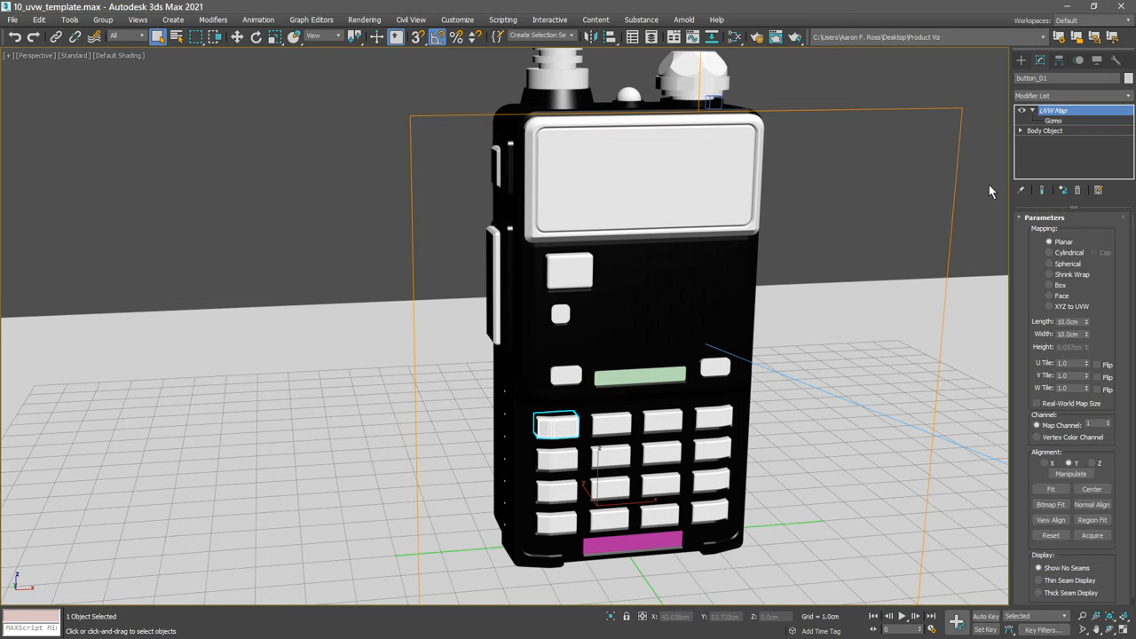
{"action": "mouse_move", "coordinate": [860, 87]}
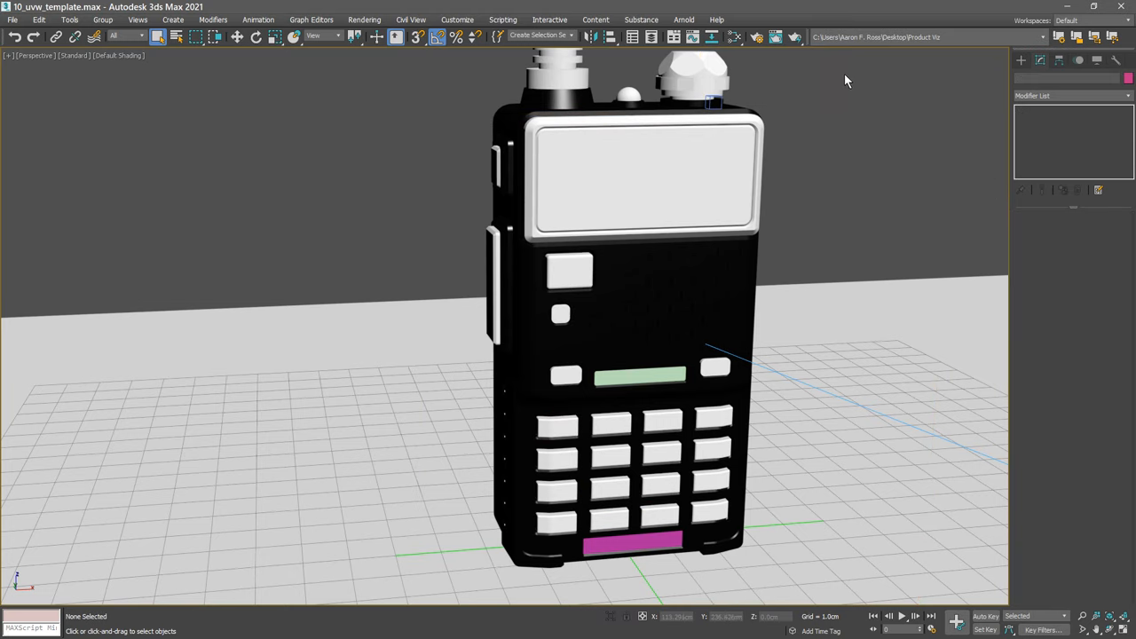
{"action": "mouse_move", "coordinate": [650, 41]}
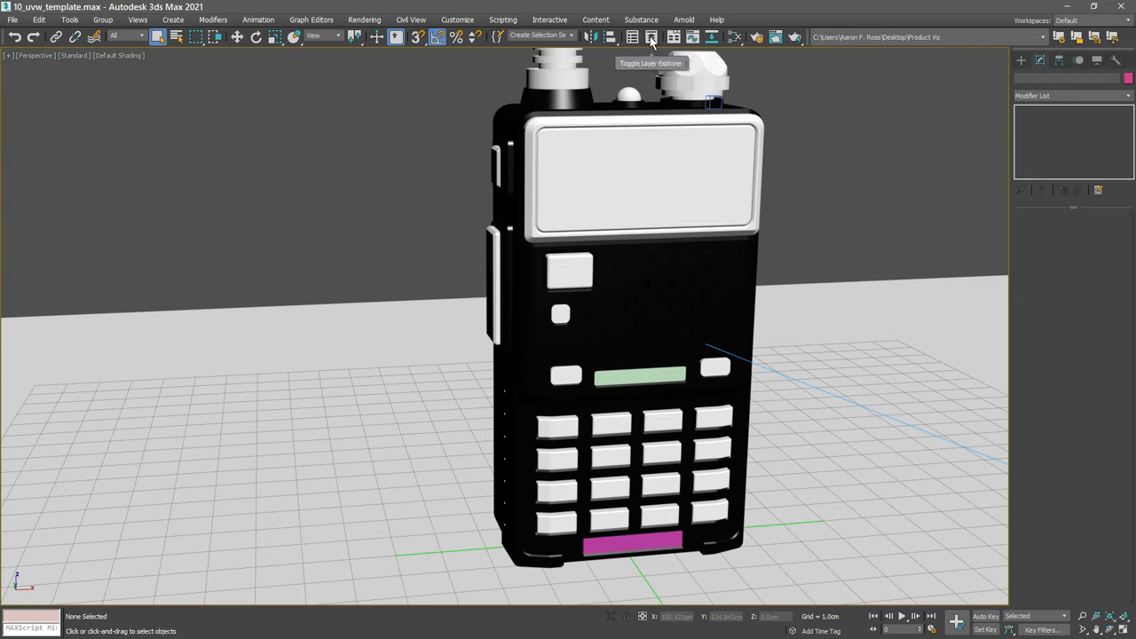
In the Layer Explorer, select the display LCD plus all the radio's button objects
{"action": "left_click", "coordinate": [652, 42]}
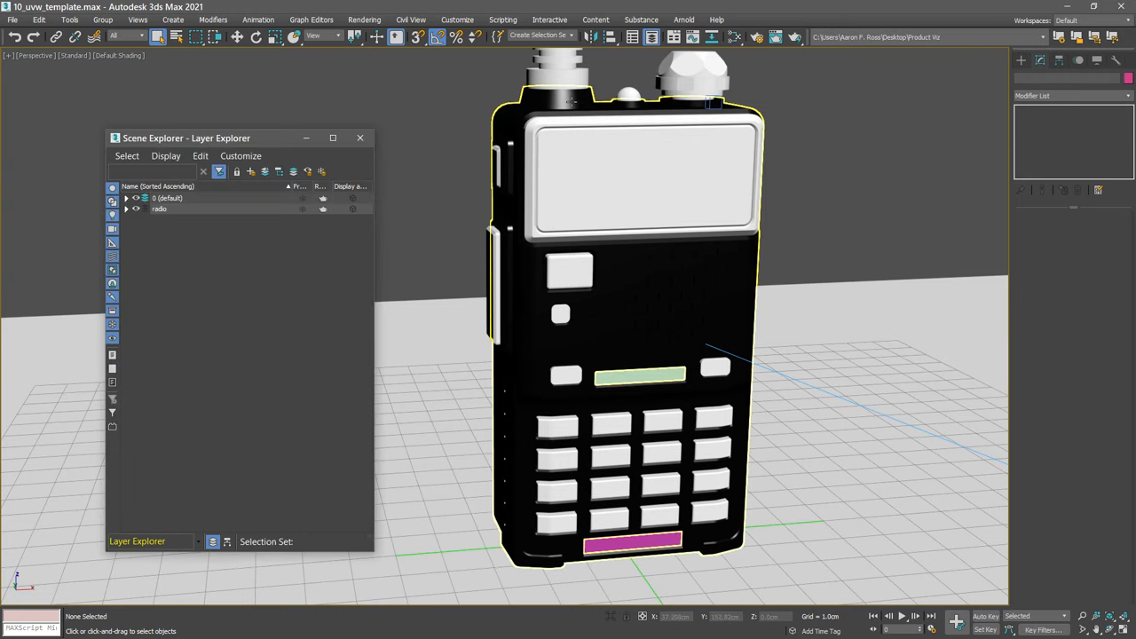
{"action": "left_click", "coordinate": [126, 210]}
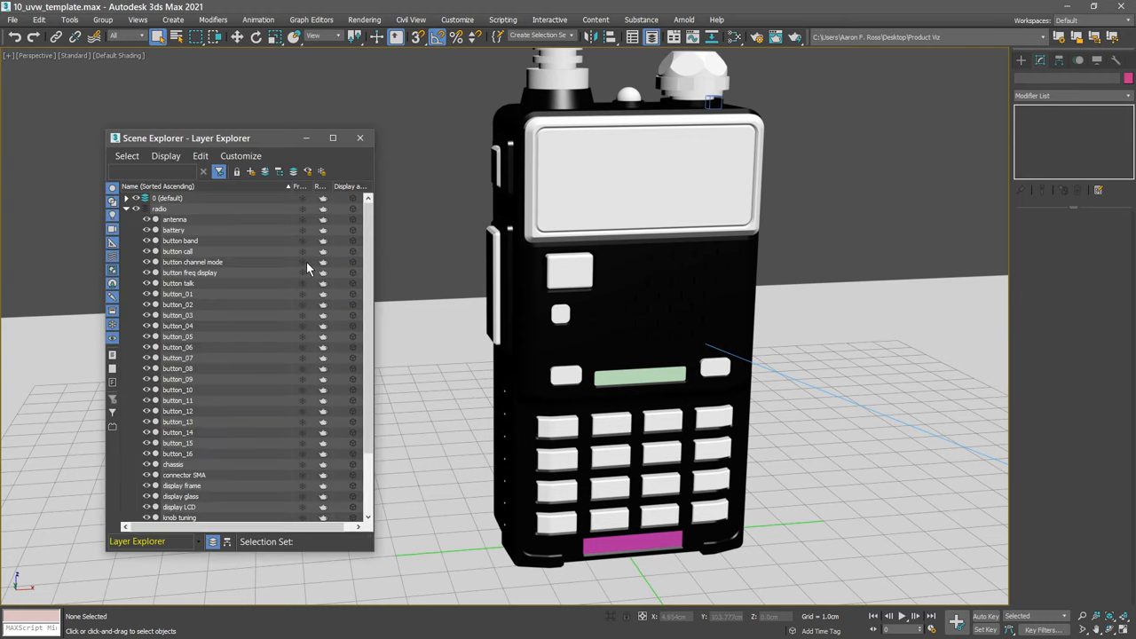
{"action": "scroll", "scroll_direction": "down", "scroll_amount": 3}
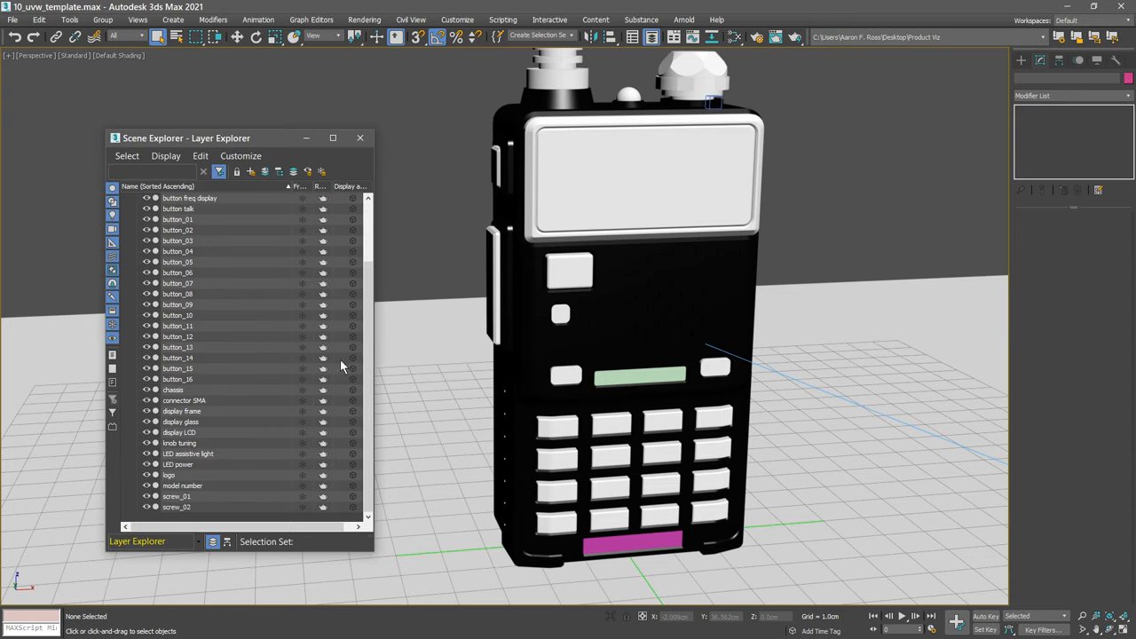
{"action": "left_click", "coordinate": [178, 433]}
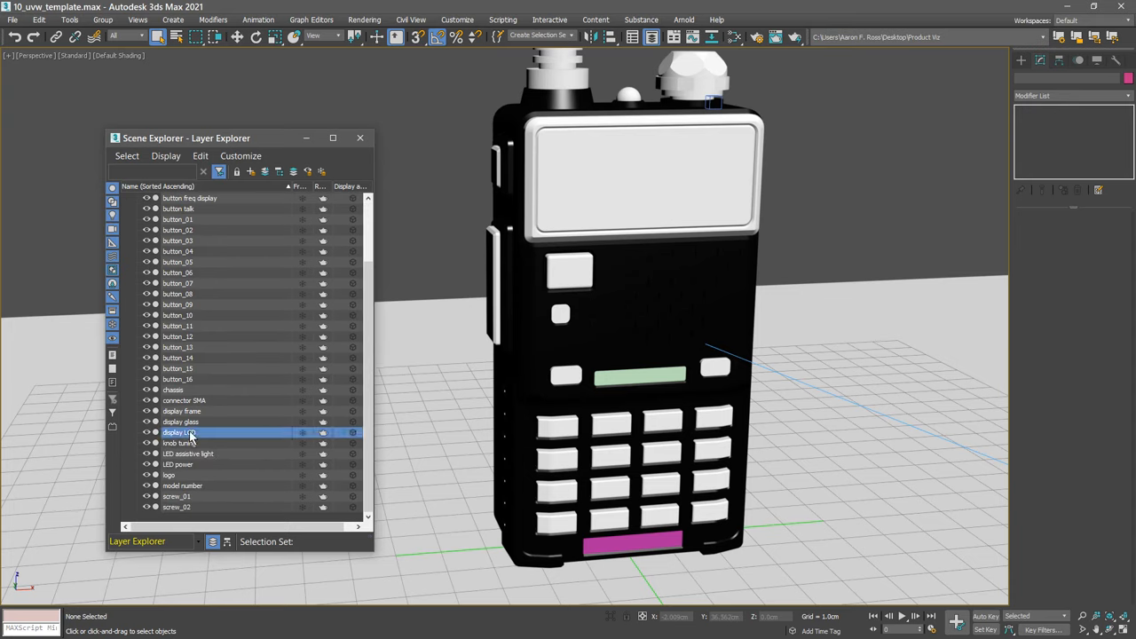
{"action": "left_click", "coordinate": [177, 433]}
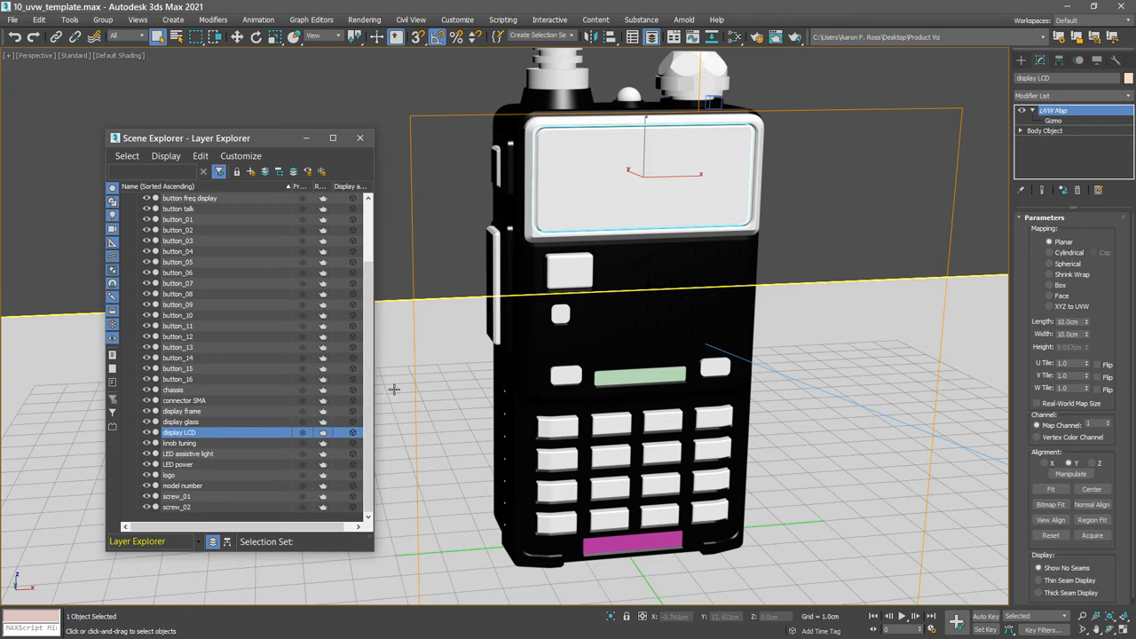
{"action": "mouse_move", "coordinate": [394, 389]}
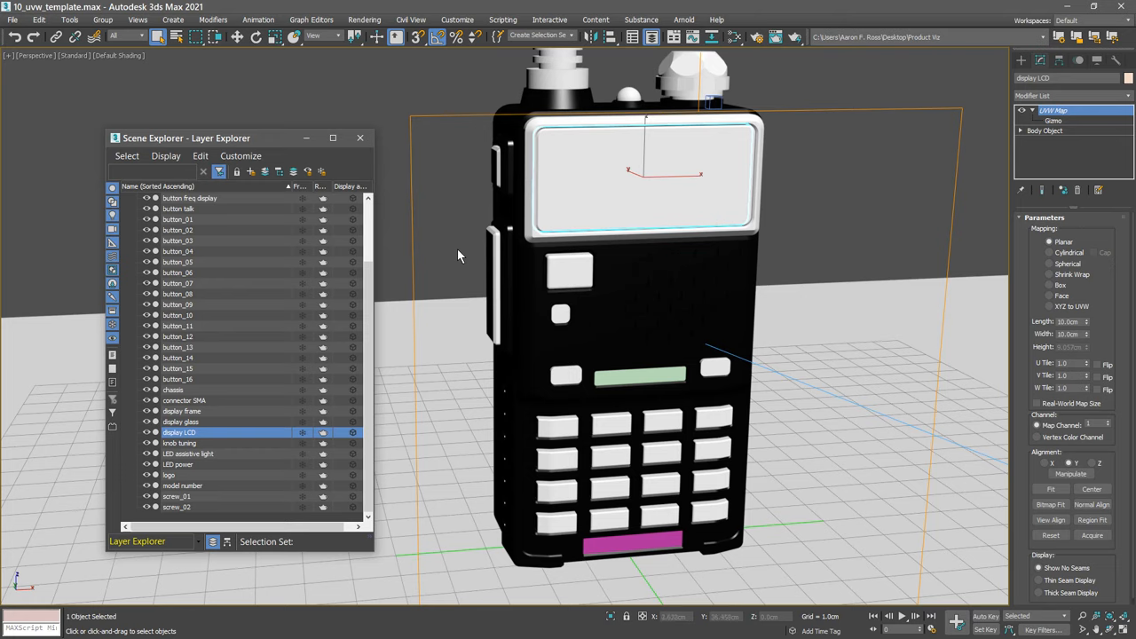
{"action": "left_click", "coordinate": [569, 270]}
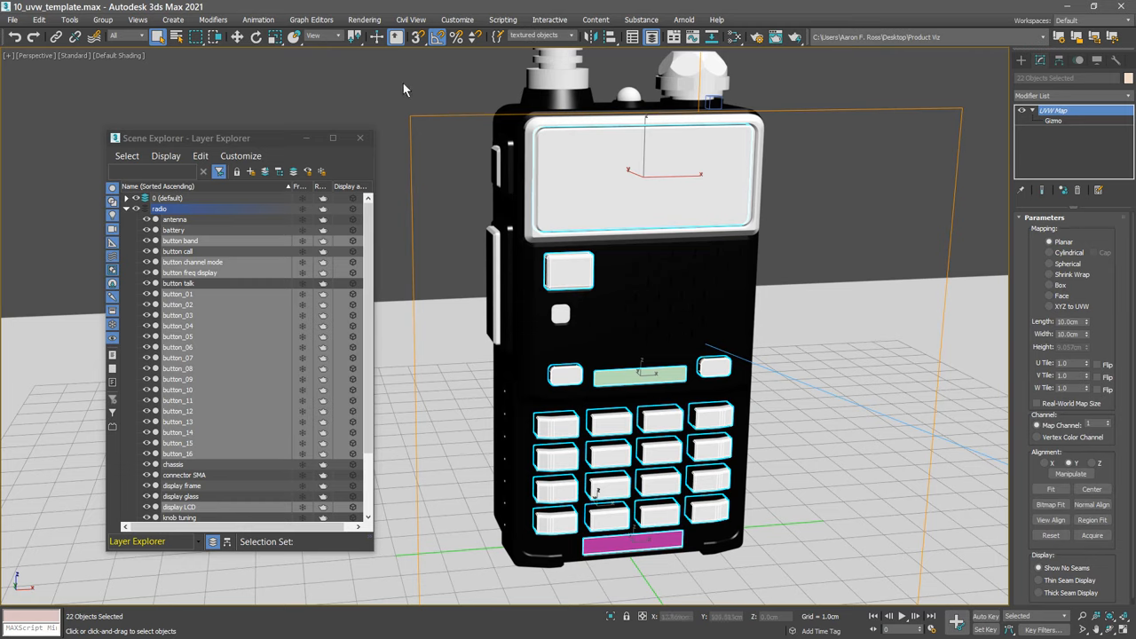
Choose Unwrap UVW from the Modifier List for the selected objects
{"action": "left_click", "coordinate": [358, 139]}
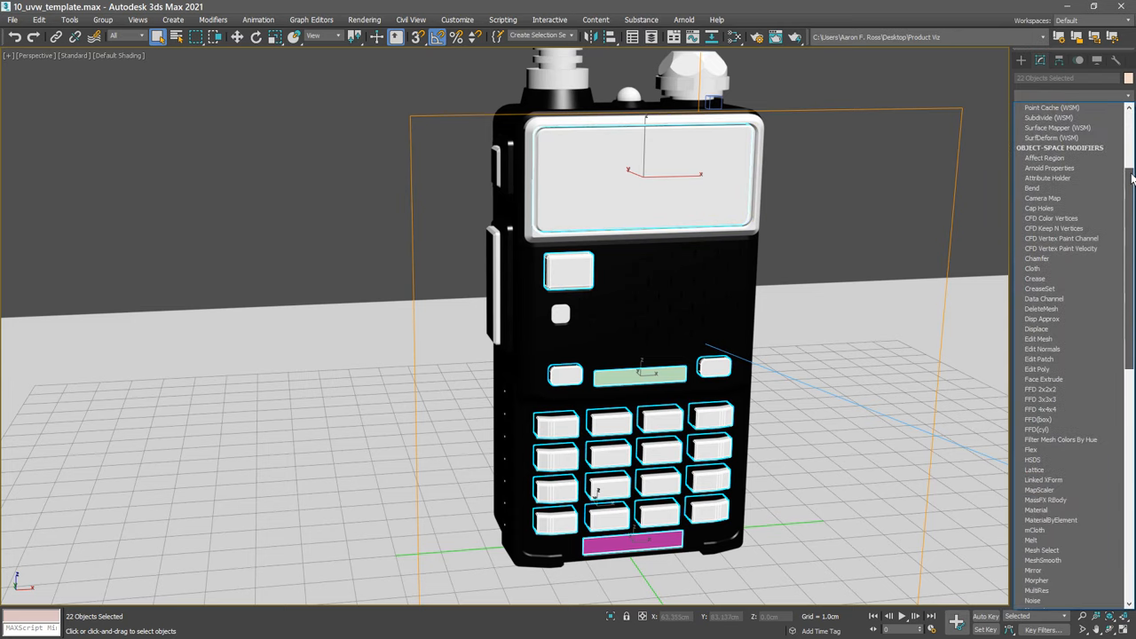
{"action": "scroll", "scroll_direction": "down", "scroll_amount": 3}
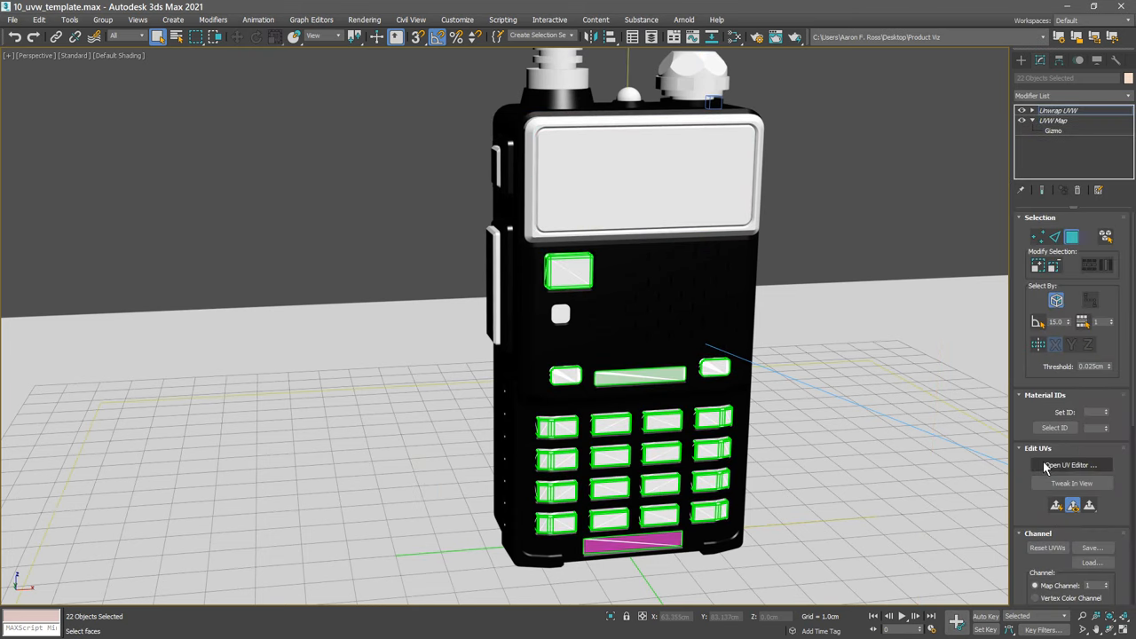
{"action": "mouse_move", "coordinate": [1039, 467]}
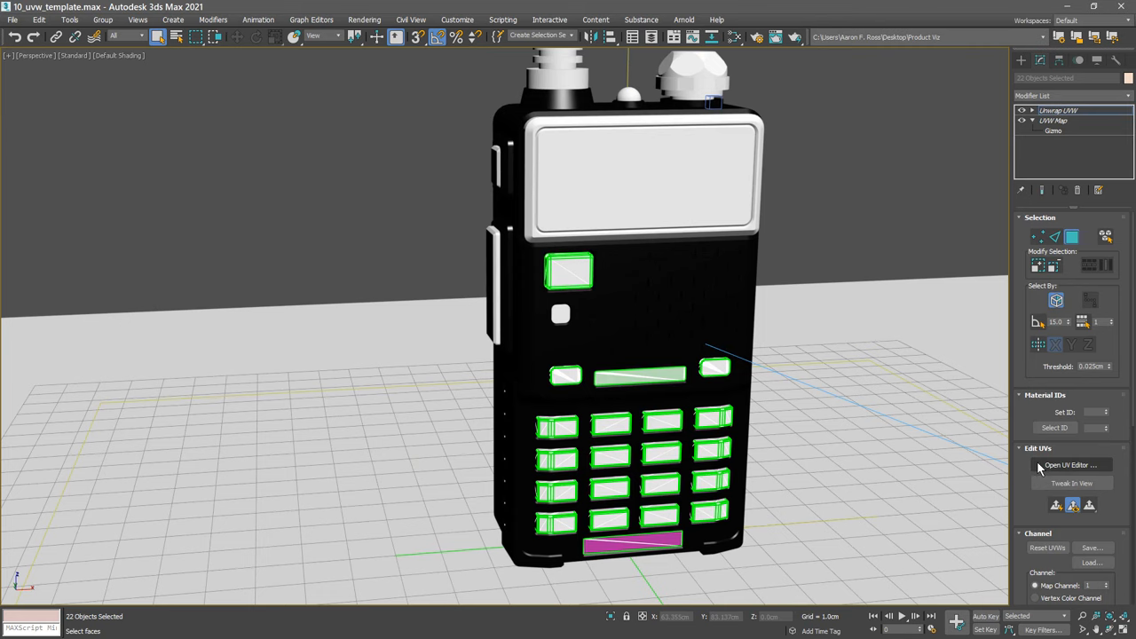
Show the Edit UVWs window and move it to a clearer spot on screen
{"action": "left_click", "coordinate": [1071, 465]}
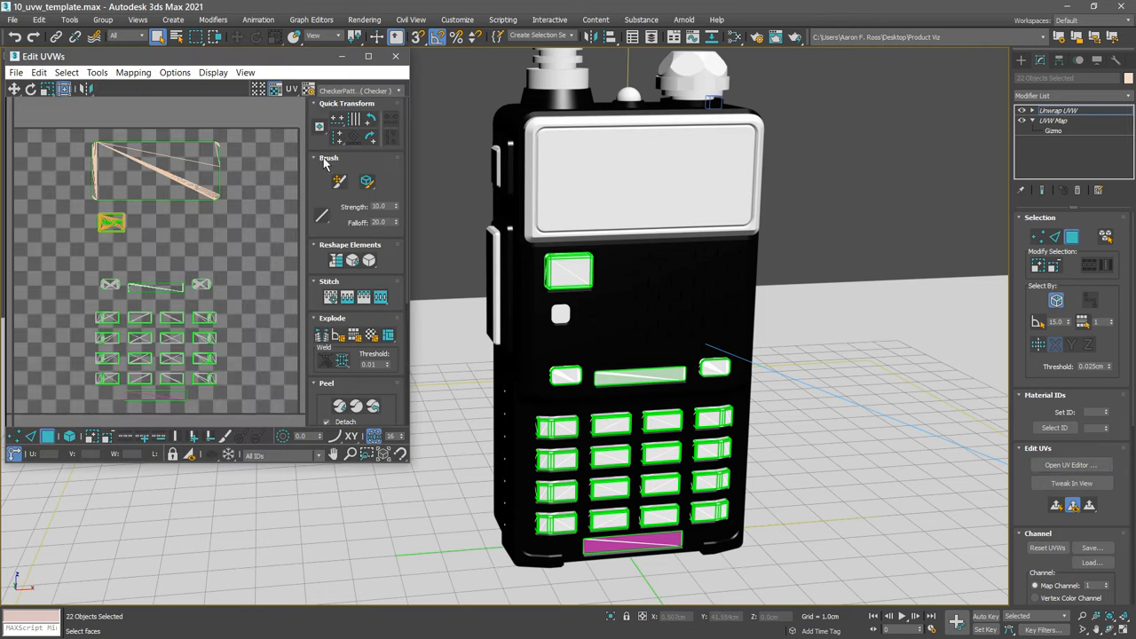
{"action": "left_click_drag", "start_coordinate": [43, 55], "coordinate": [158, 114]}
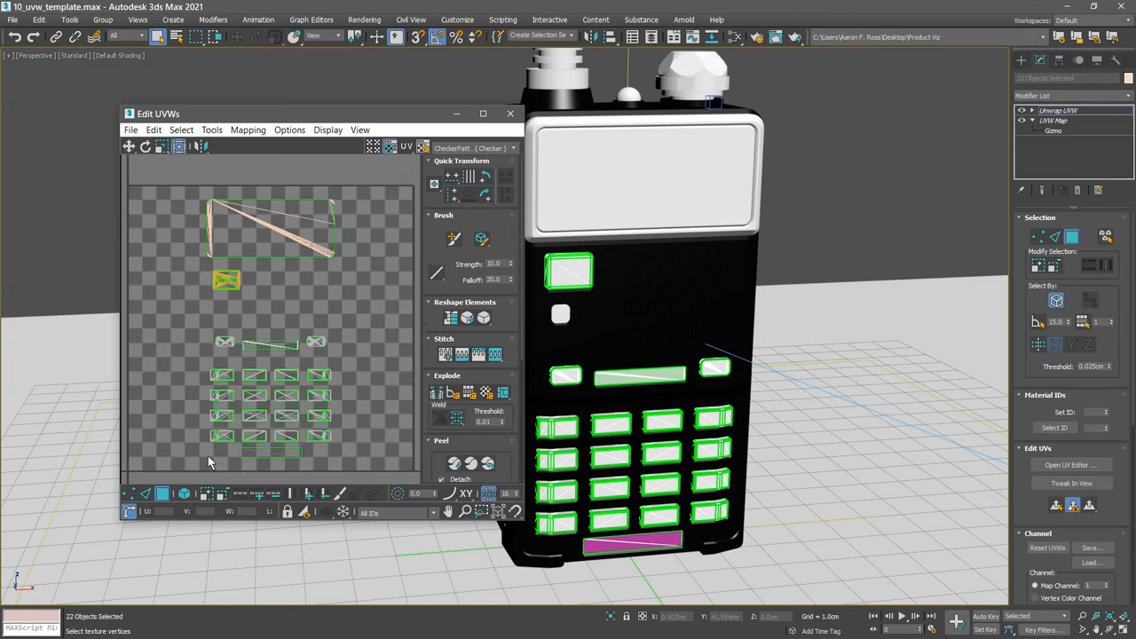
{"action": "mouse_move", "coordinate": [394, 479]}
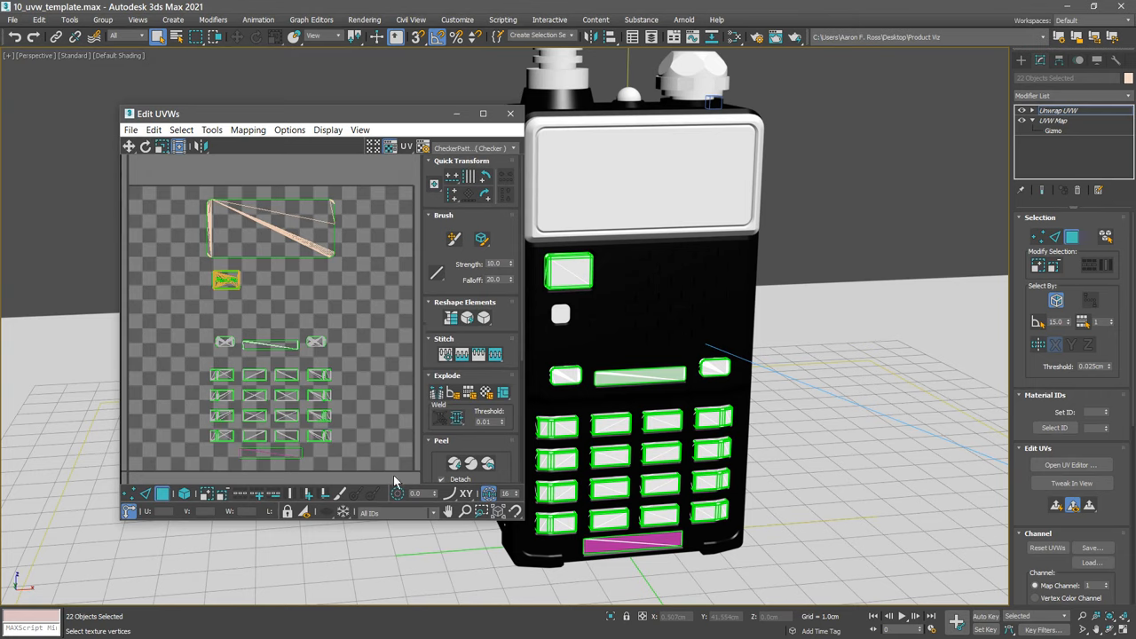
{"action": "mouse_move", "coordinate": [132, 286]}
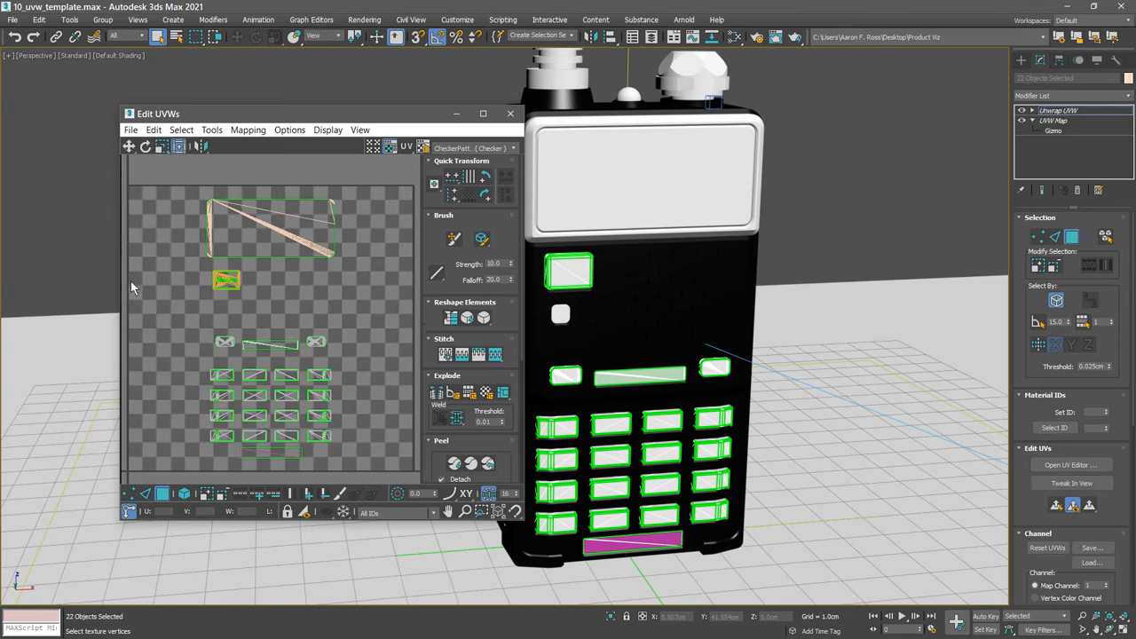
{"action": "mouse_move", "coordinate": [131, 480]}
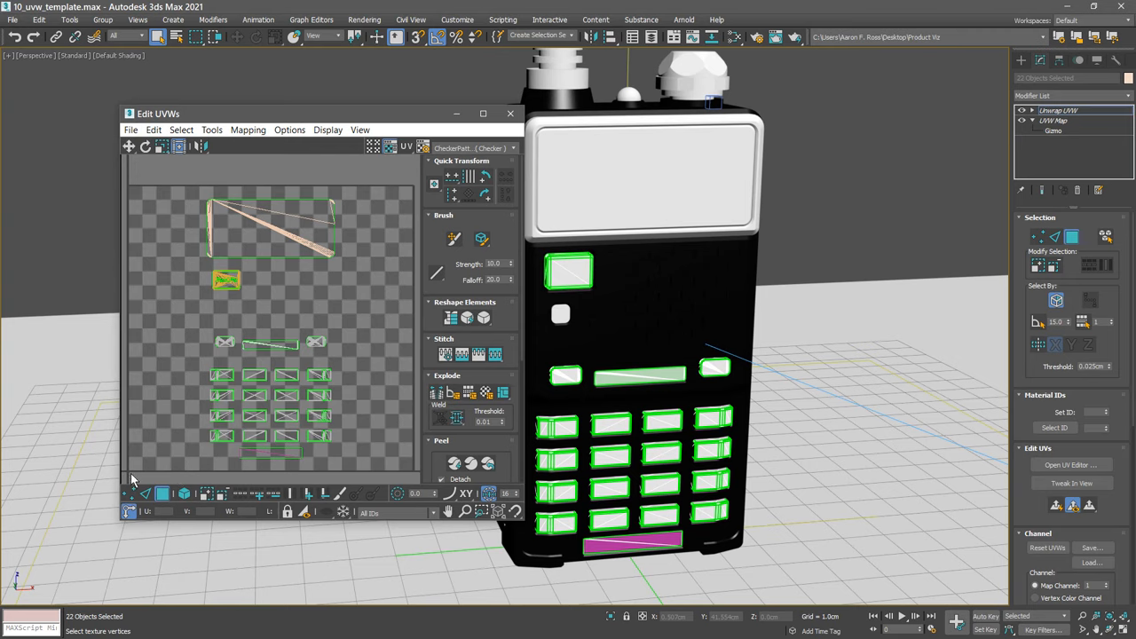
{"action": "mouse_move", "coordinate": [167, 479]}
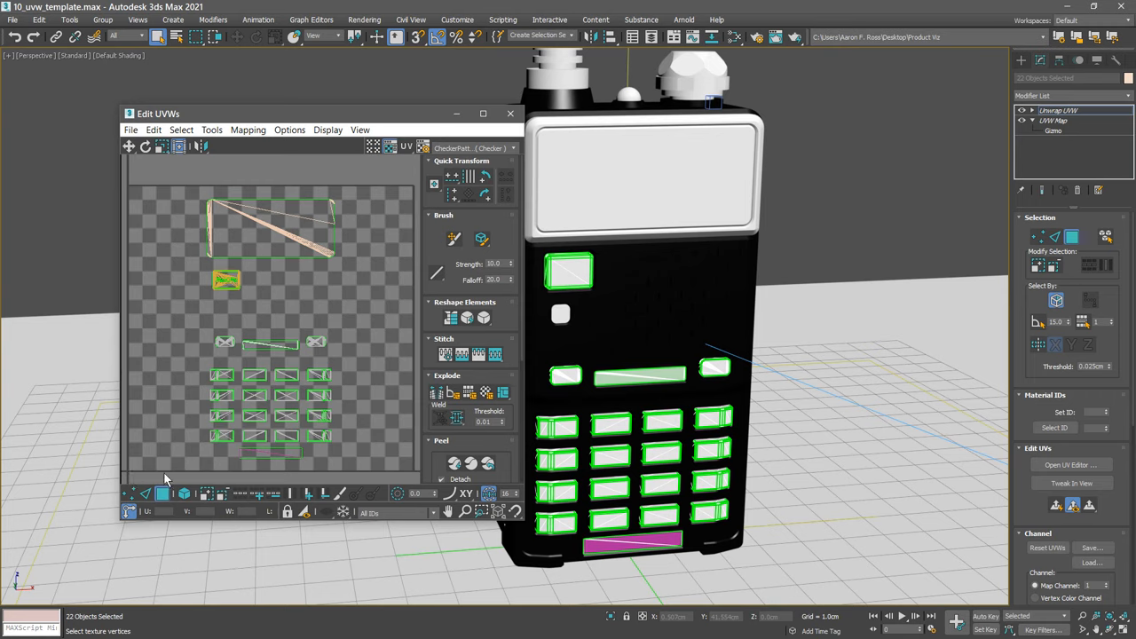
{"action": "mouse_move", "coordinate": [393, 485]}
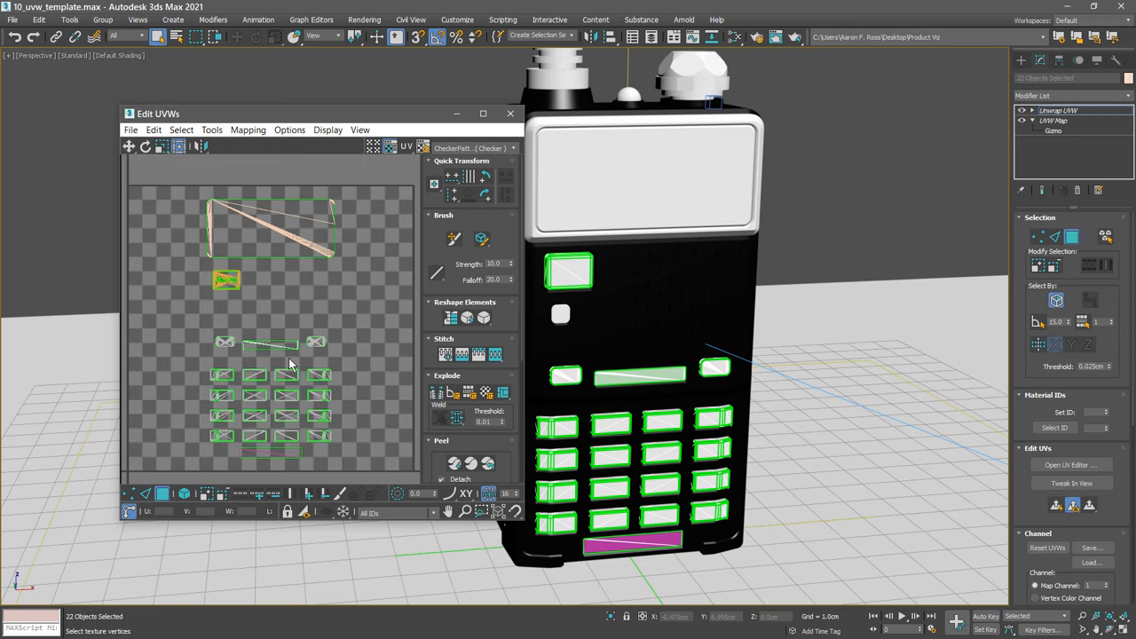
{"action": "mouse_move", "coordinate": [211, 129]}
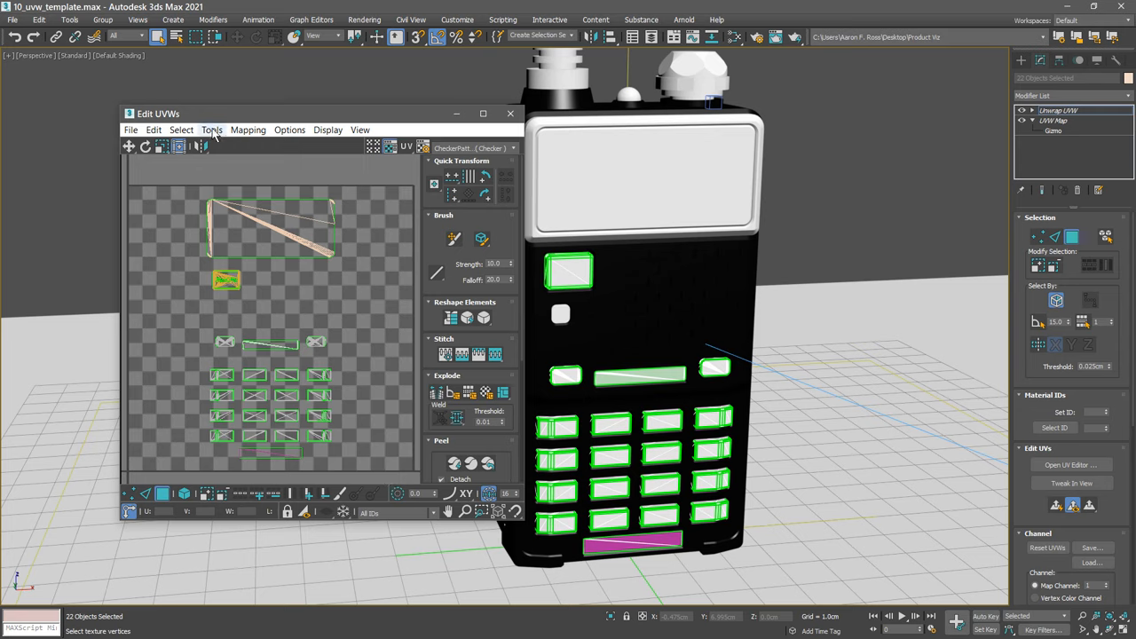
Bring up the Render UVW Template settings from the UV editor's Tools menu
{"action": "left_click", "coordinate": [212, 130]}
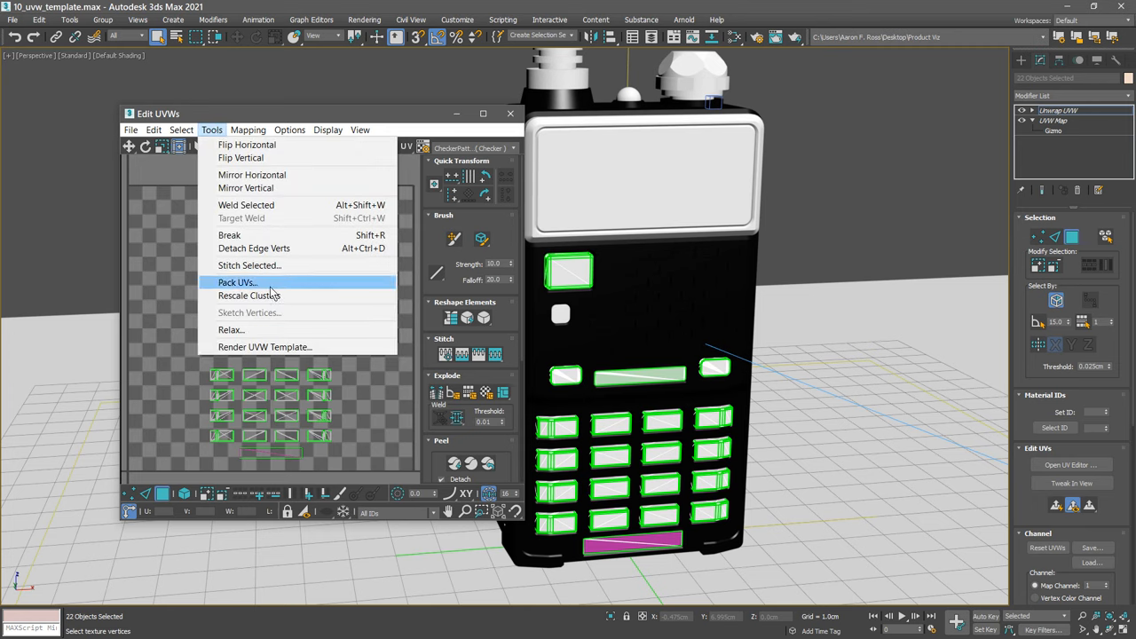
{"action": "left_click", "coordinate": [237, 283]}
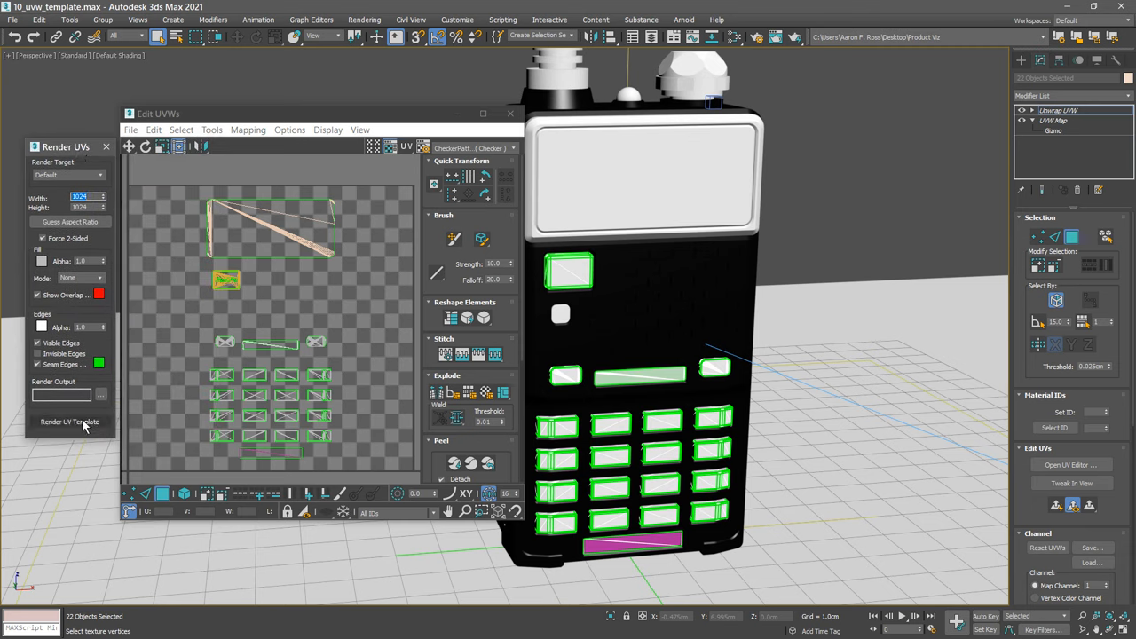
{"action": "left_click", "coordinate": [69, 421]}
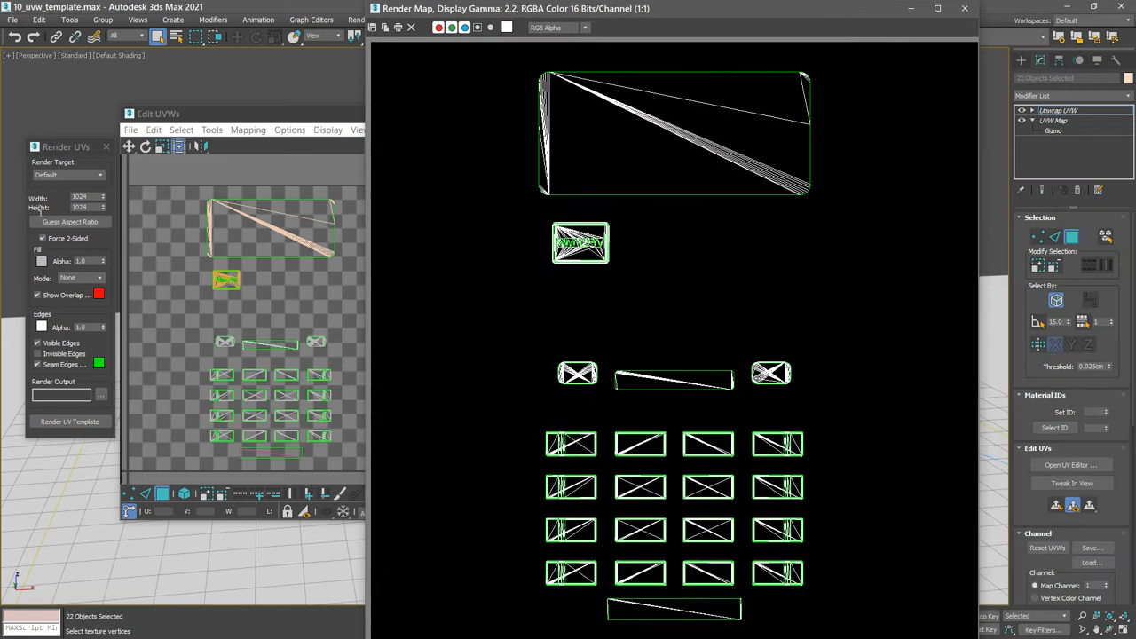
{"action": "mouse_move", "coordinate": [23, 234]}
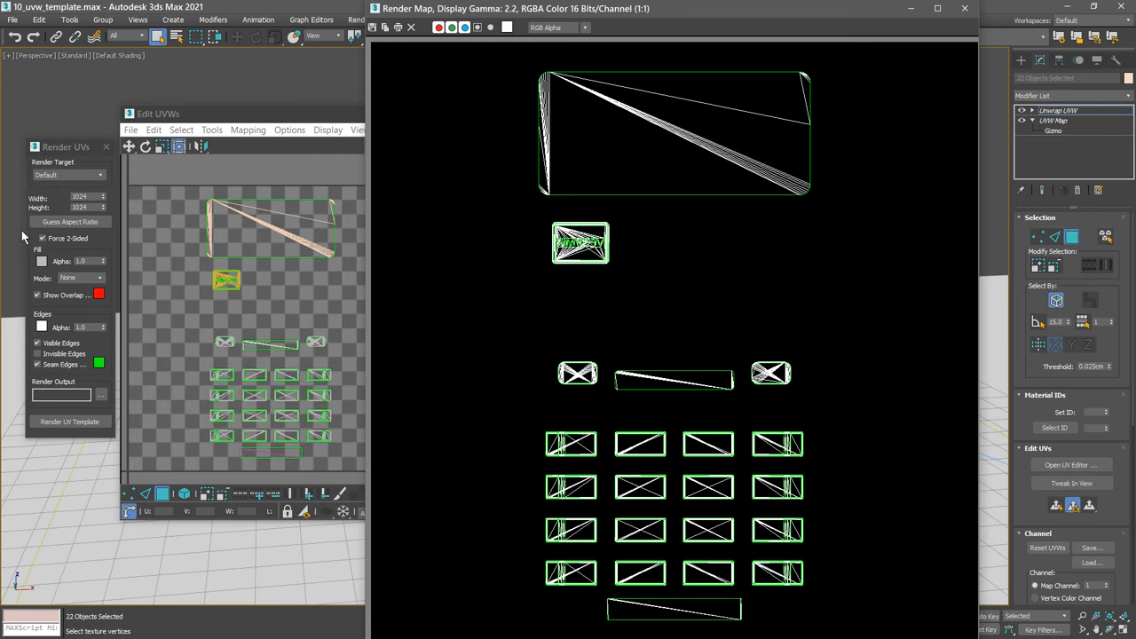
{"action": "mouse_move", "coordinate": [34, 231]}
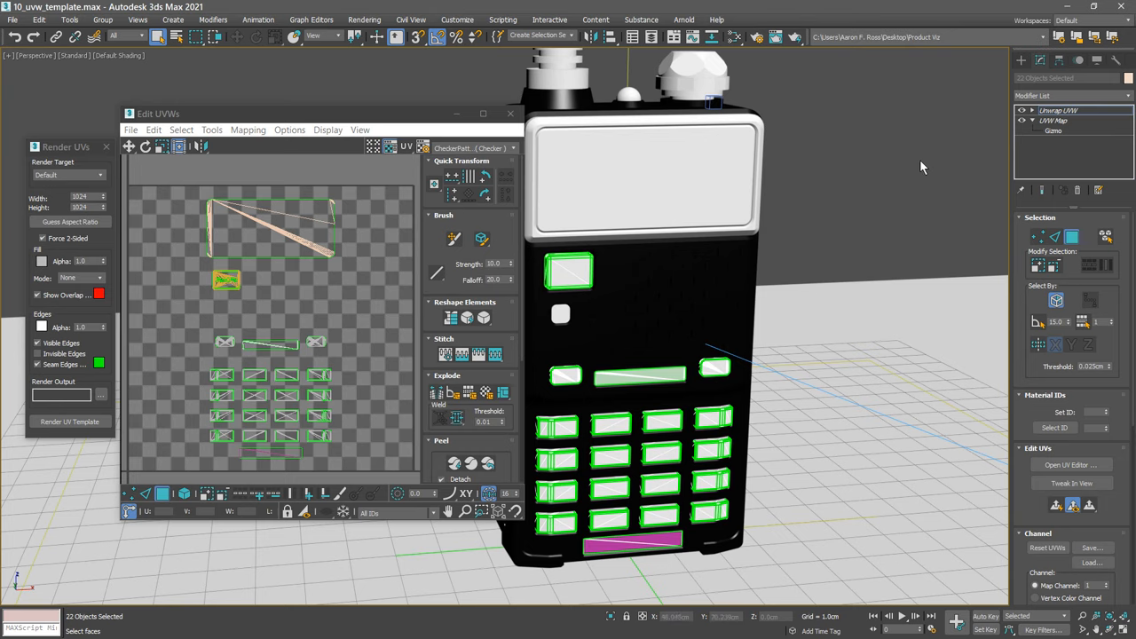
{"action": "mouse_move", "coordinate": [920, 167]}
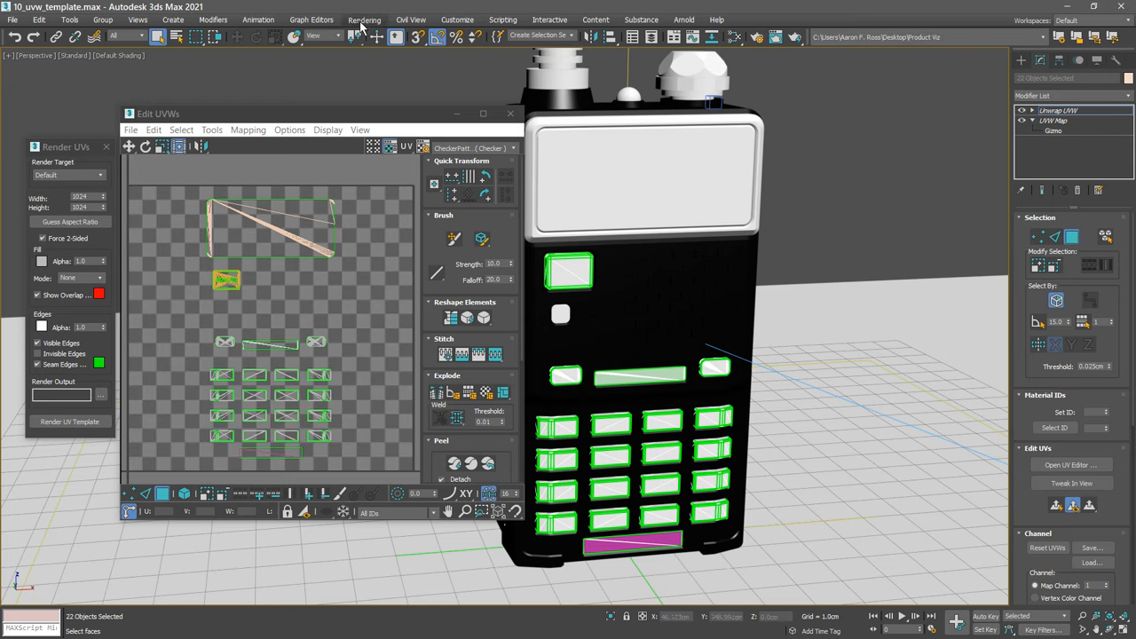
In the Print Size Wizard, enter a square paper size at 300 DPI to get pixel dimensions
{"action": "left_click", "coordinate": [376, 20]}
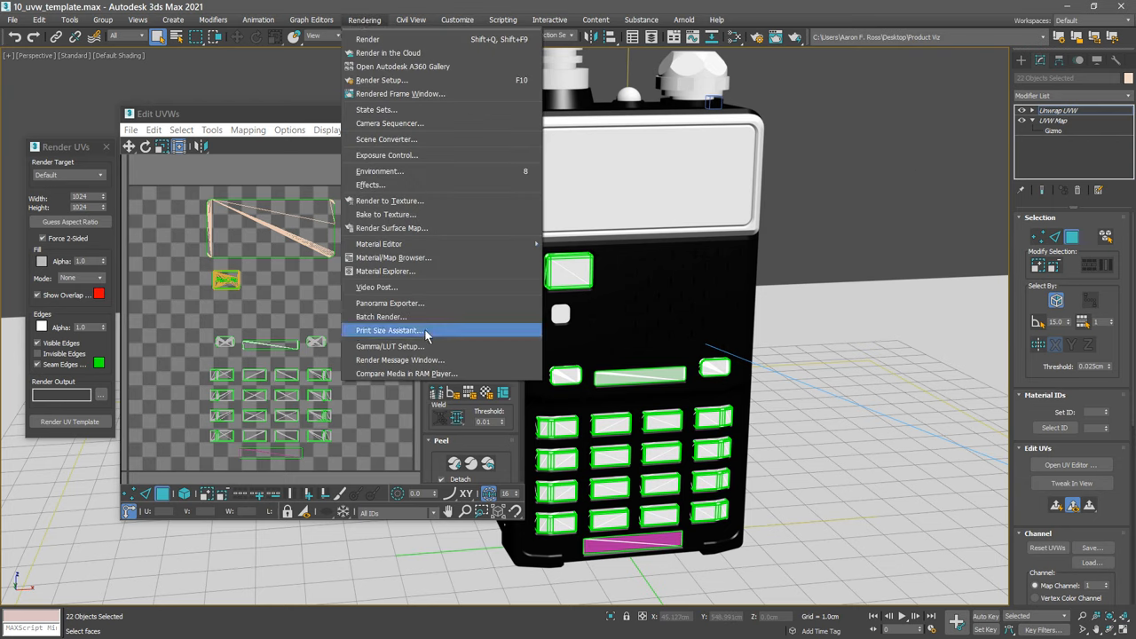
{"action": "left_click", "coordinate": [387, 330]}
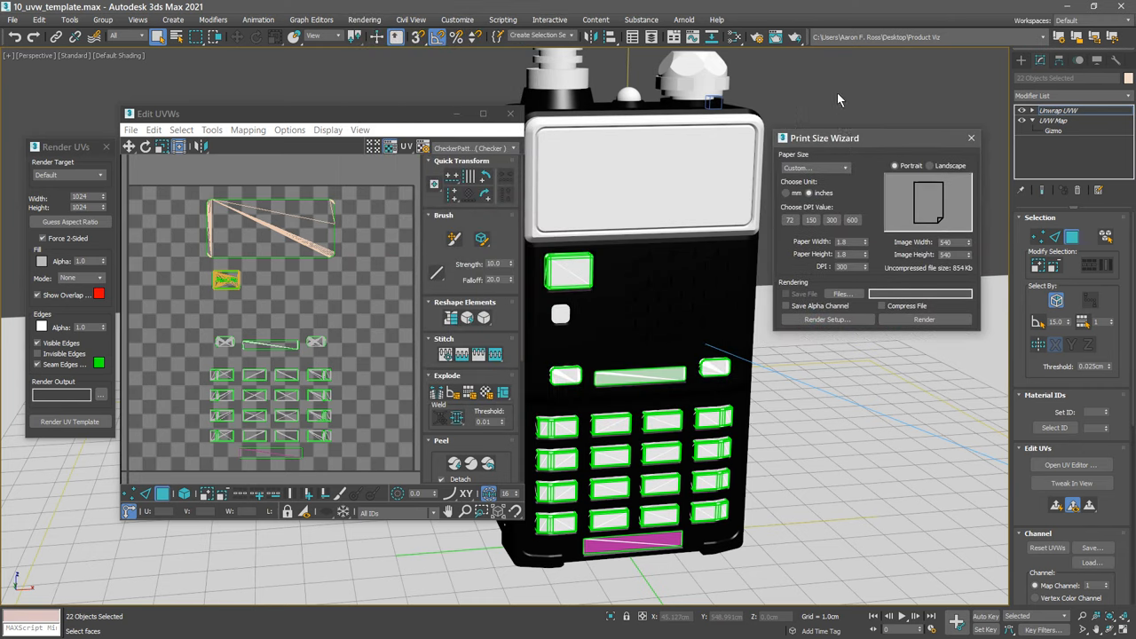
{"action": "mouse_move", "coordinate": [824, 157]}
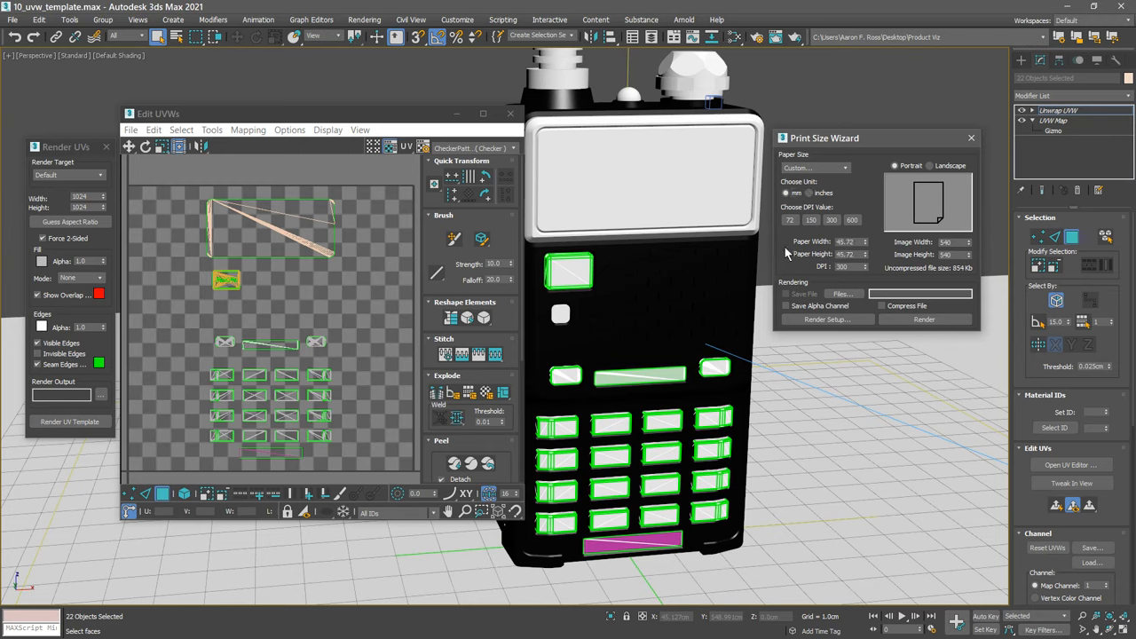
{"action": "mouse_move", "coordinate": [777, 248]}
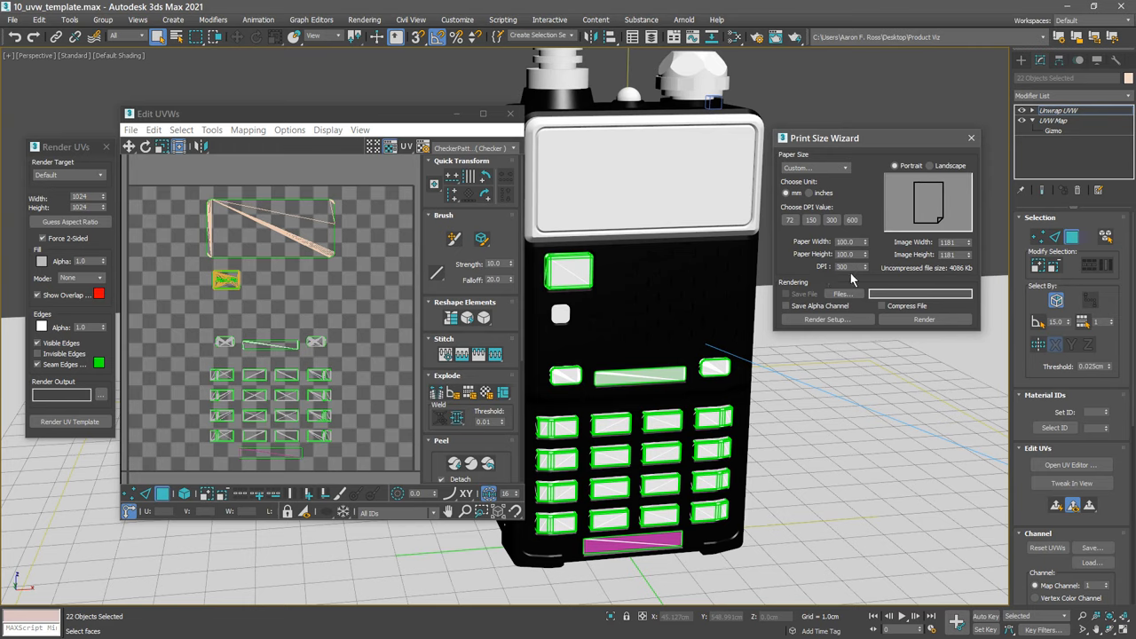
{"action": "mouse_move", "coordinate": [891, 247]}
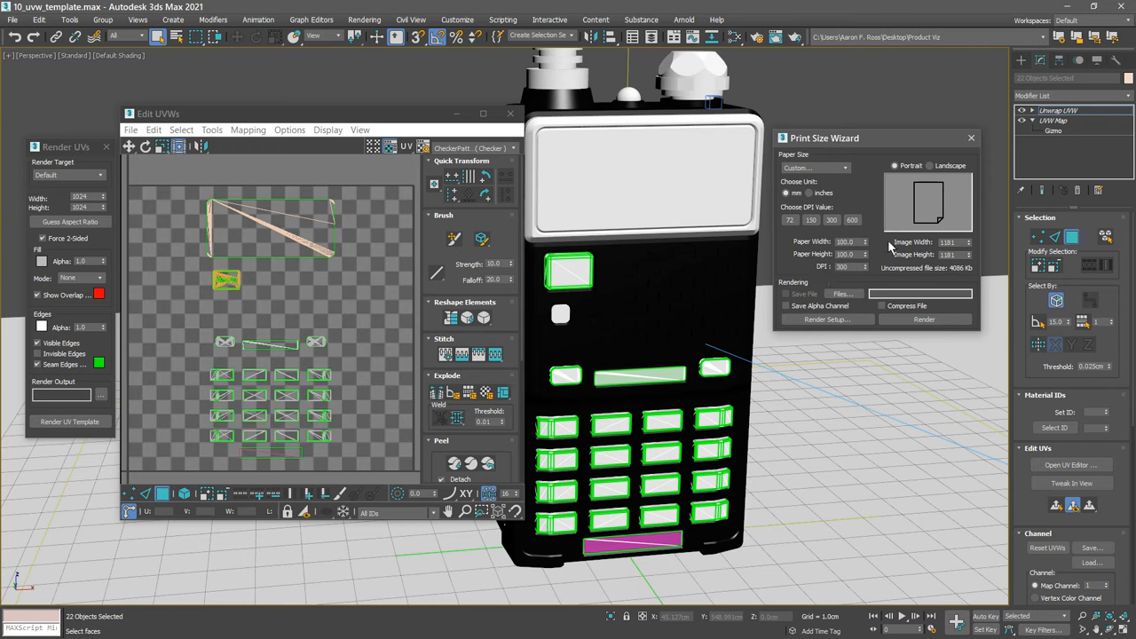
{"action": "mouse_move", "coordinate": [962, 254]}
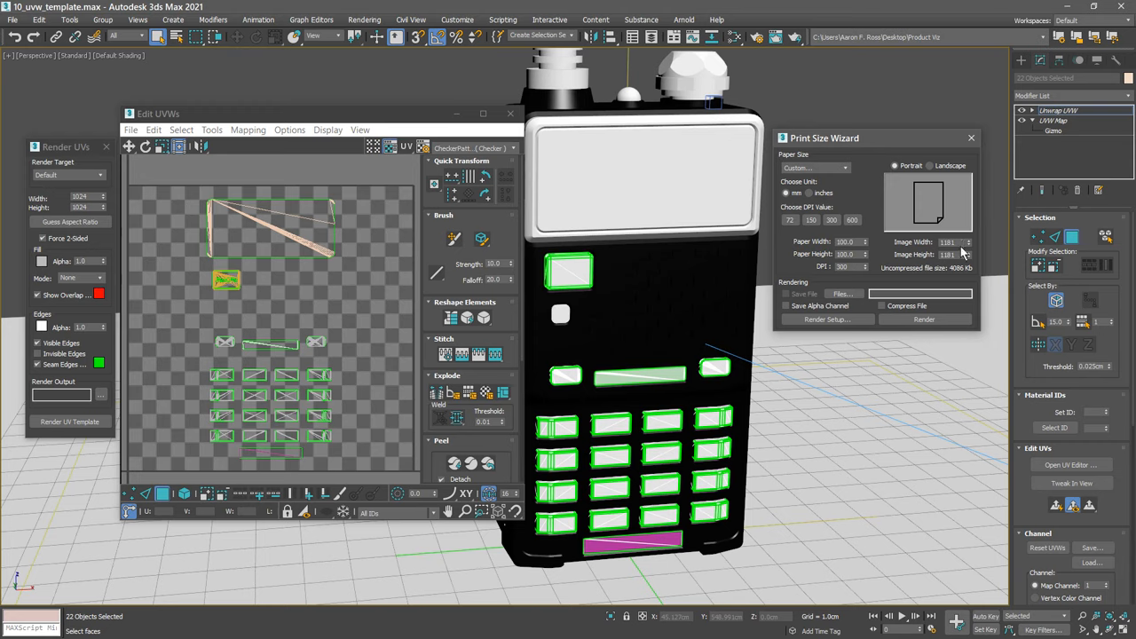
{"action": "mouse_move", "coordinate": [891, 259]}
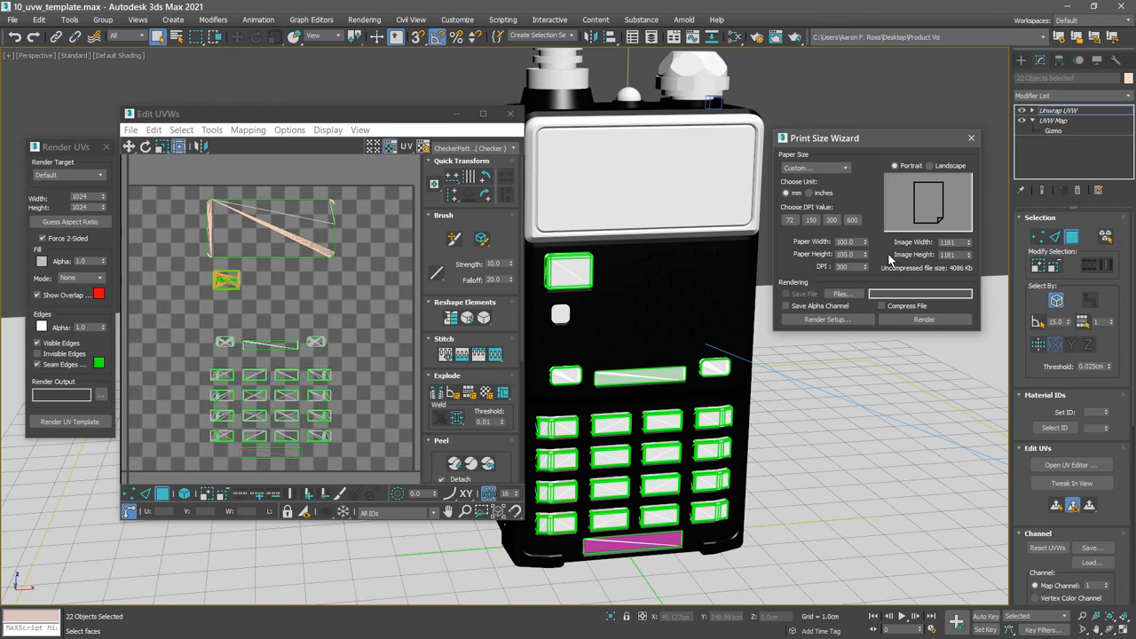
{"action": "mouse_move", "coordinate": [892, 281]}
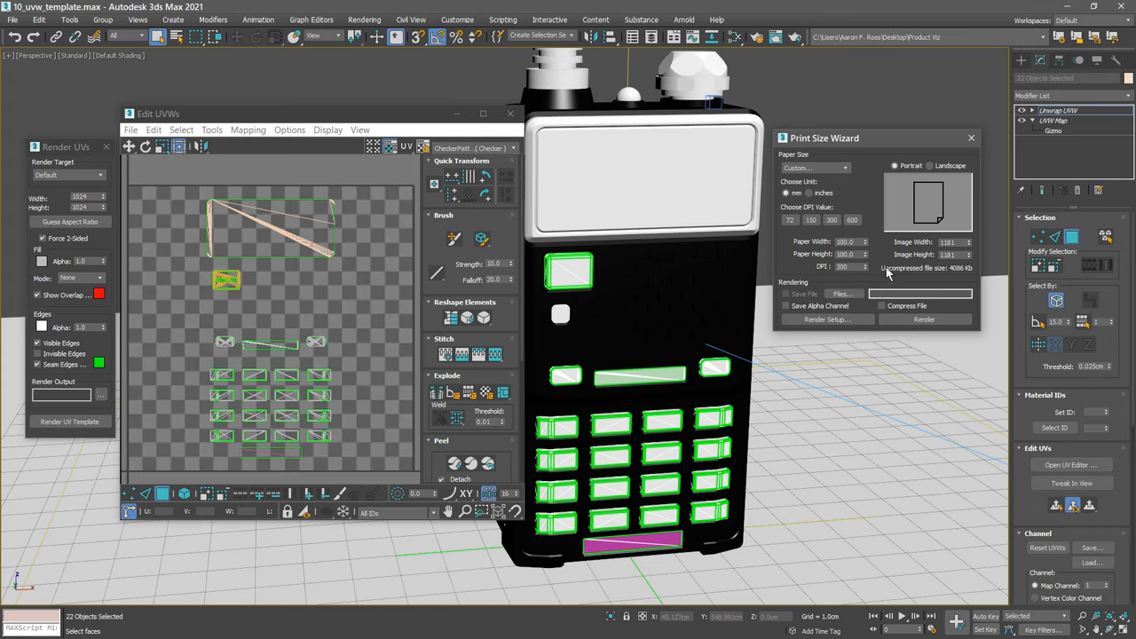
{"action": "left_click", "coordinate": [852, 220]}
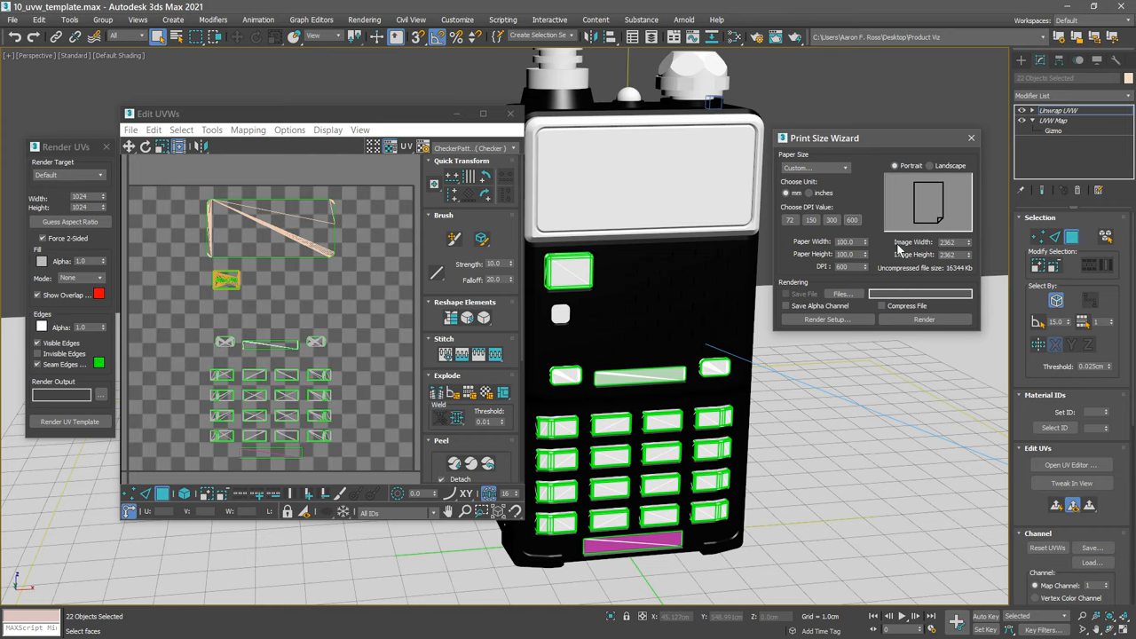
{"action": "mouse_move", "coordinate": [919, 270]}
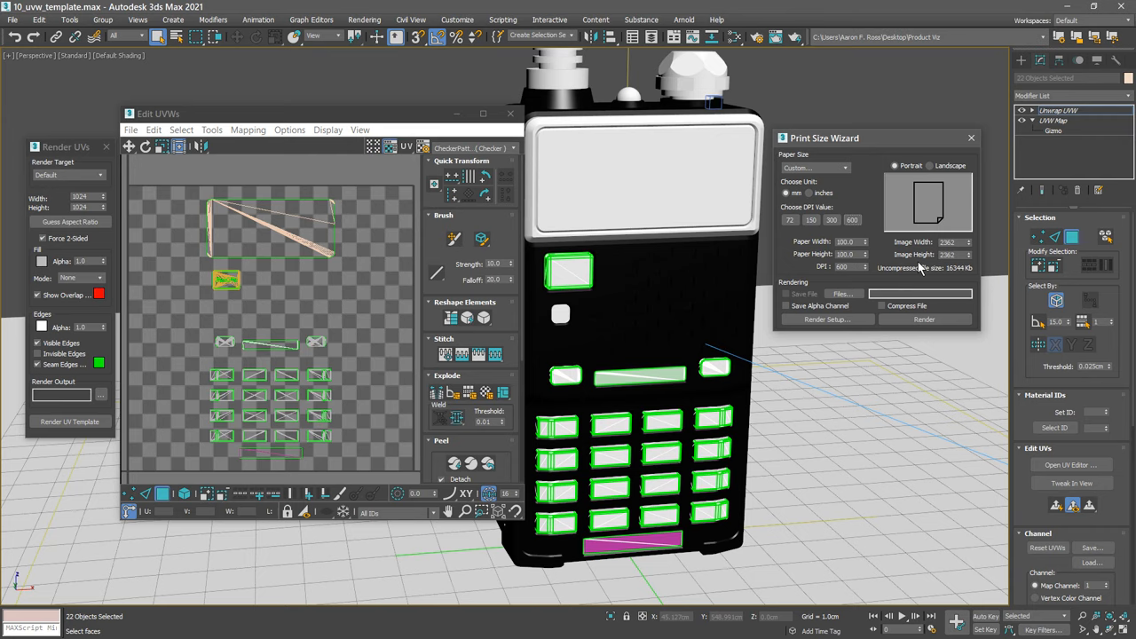
{"action": "mouse_move", "coordinate": [972, 139]}
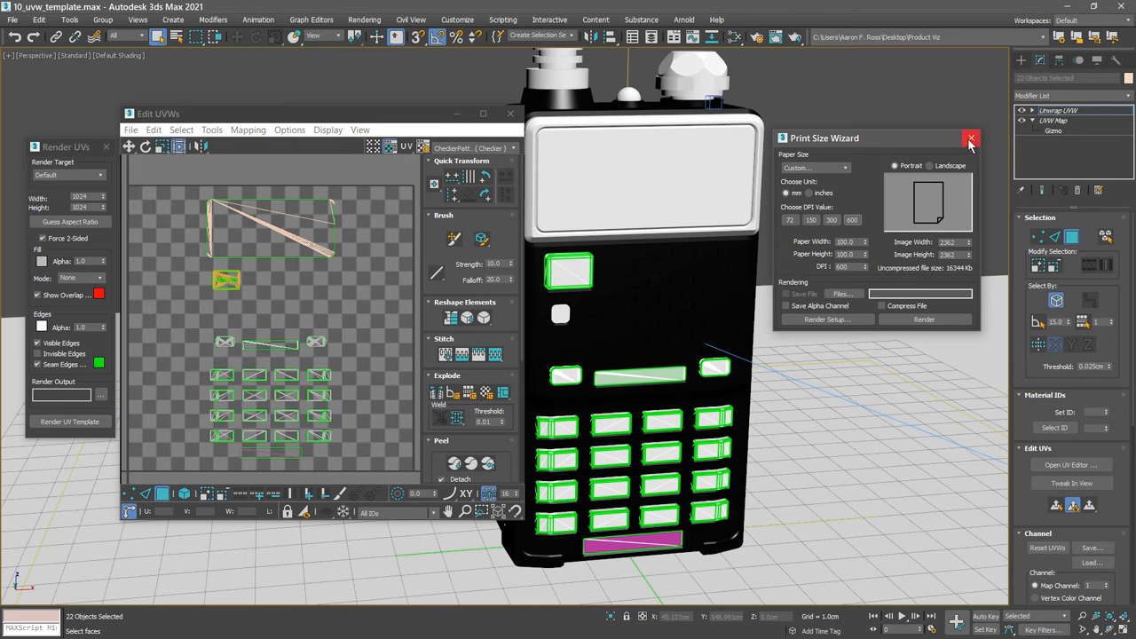
Close the Print Size Wizard, keeping the calculated width and height for the template
{"action": "left_click", "coordinate": [969, 138]}
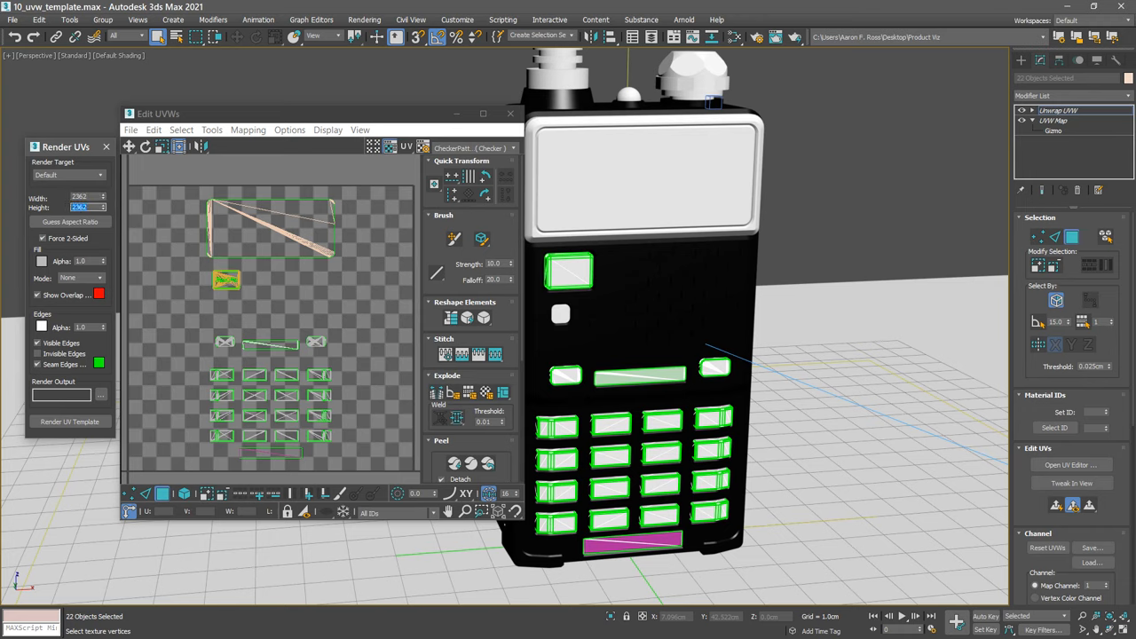
{"action": "mouse_move", "coordinate": [93, 238]}
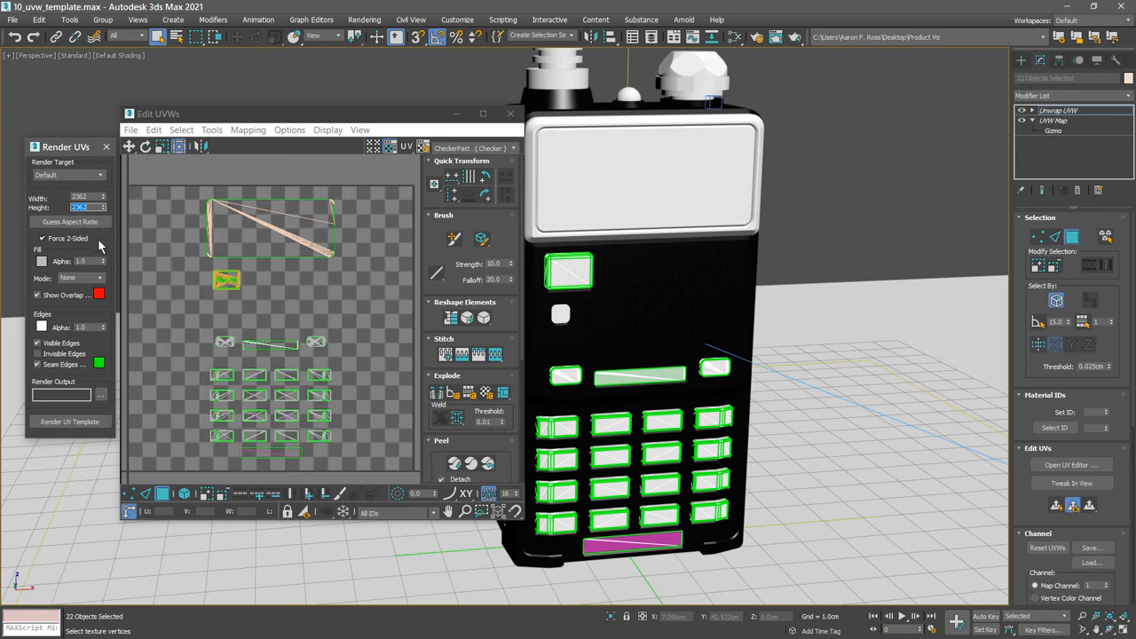
Render the UV template to see the wireframe outlines of the buttons and screen
{"action": "left_click", "coordinate": [69, 420]}
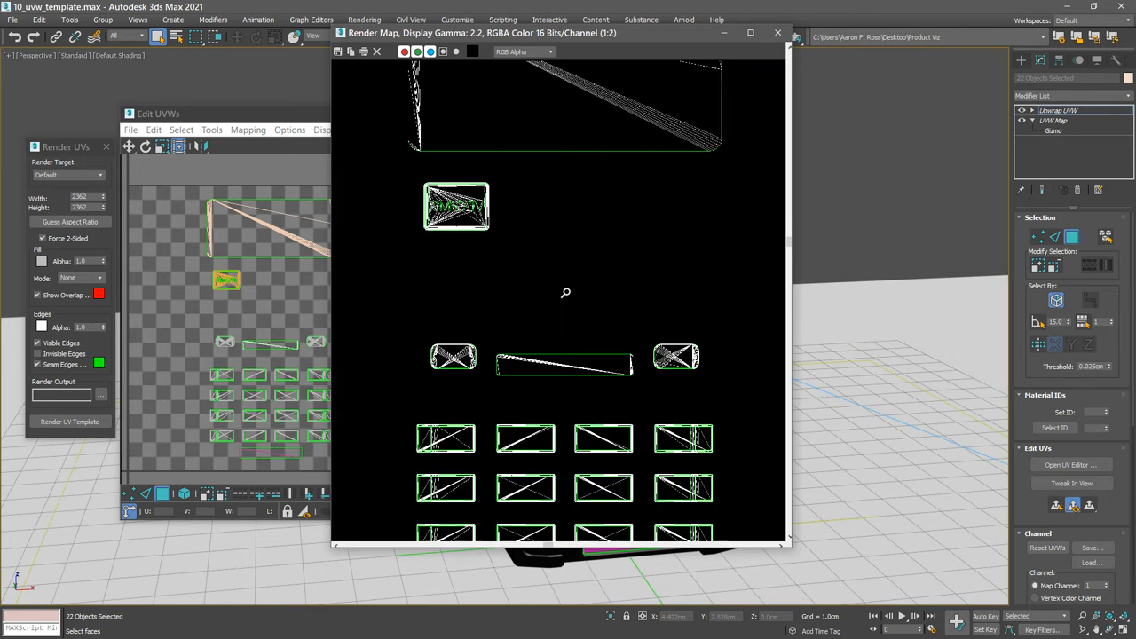
{"action": "mouse_move", "coordinate": [661, 302]}
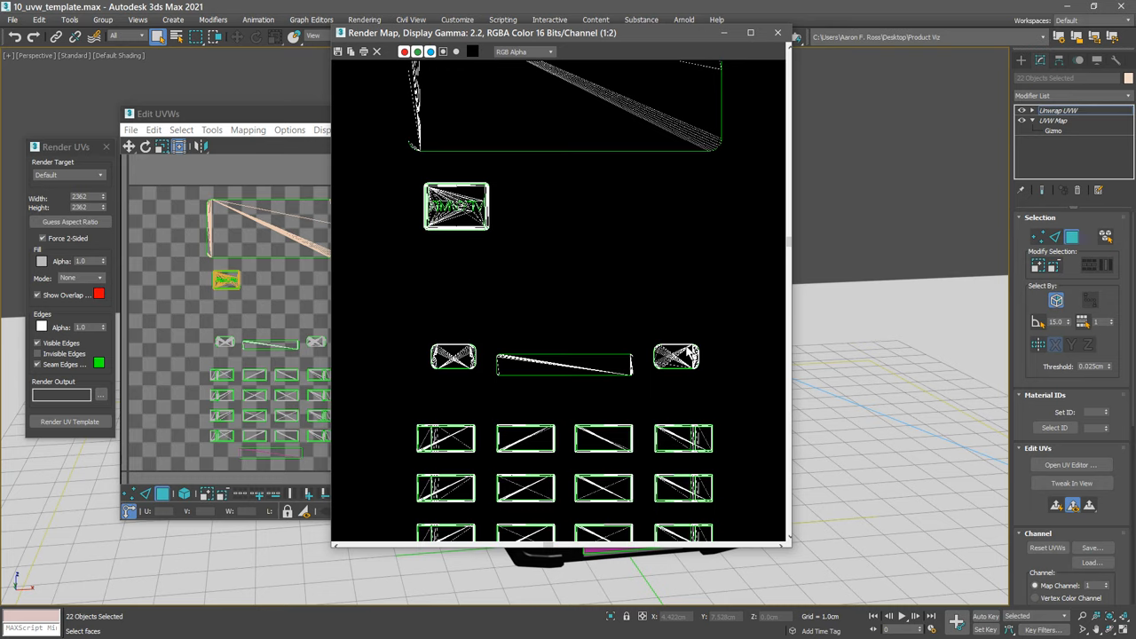
{"action": "mouse_move", "coordinate": [666, 356]}
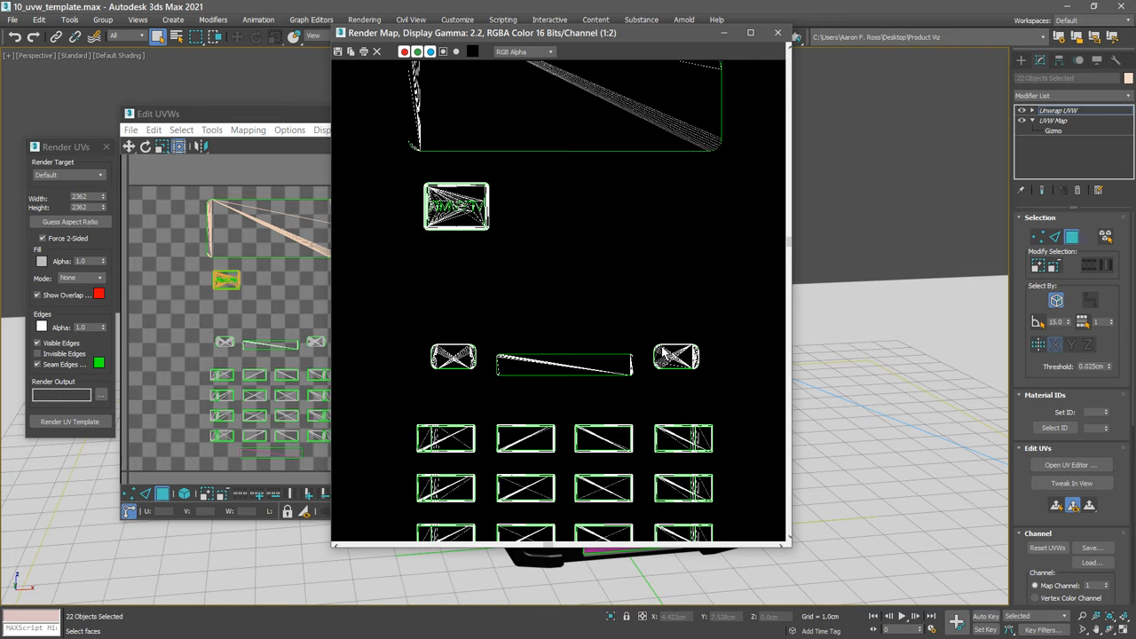
{"action": "mouse_move", "coordinate": [675, 357]}
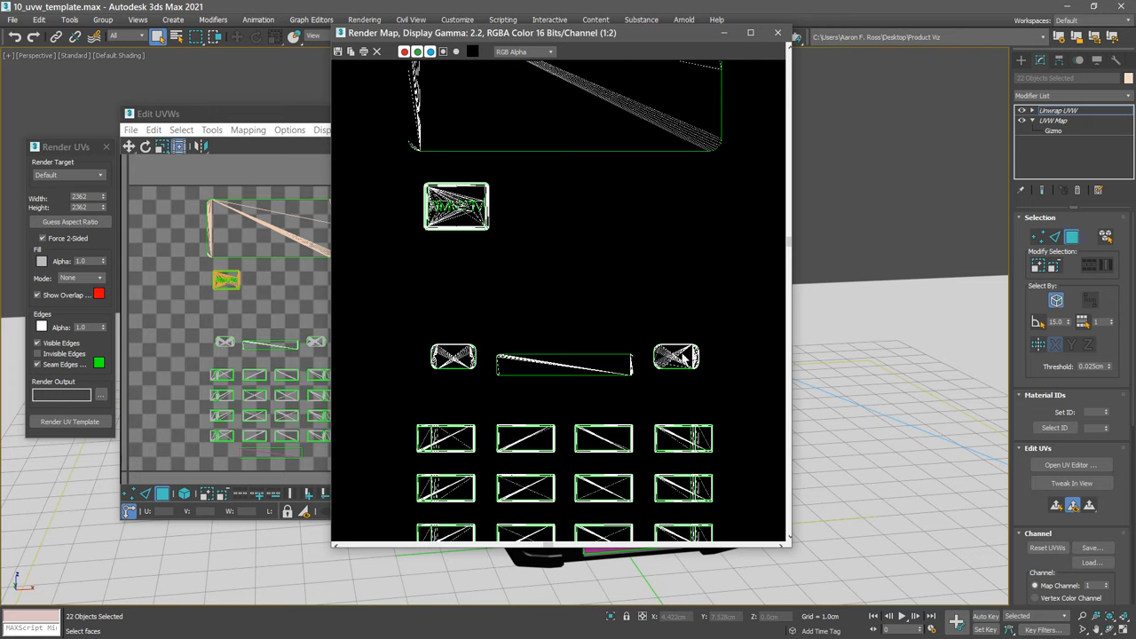
{"action": "mouse_move", "coordinate": [488, 114]}
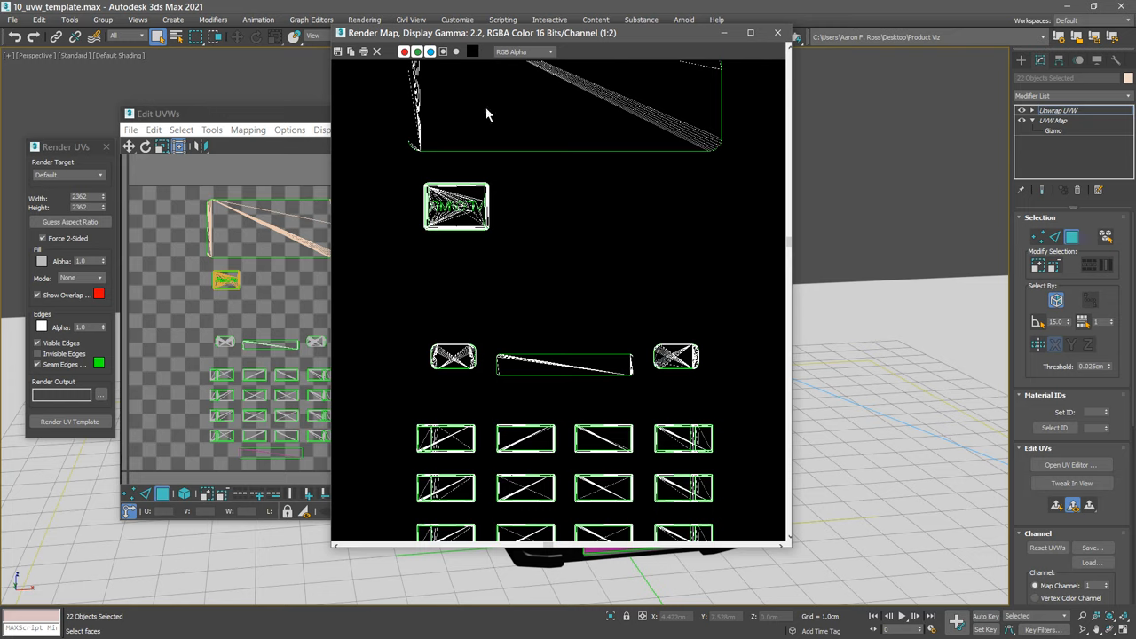
{"action": "mouse_move", "coordinate": [678, 280]}
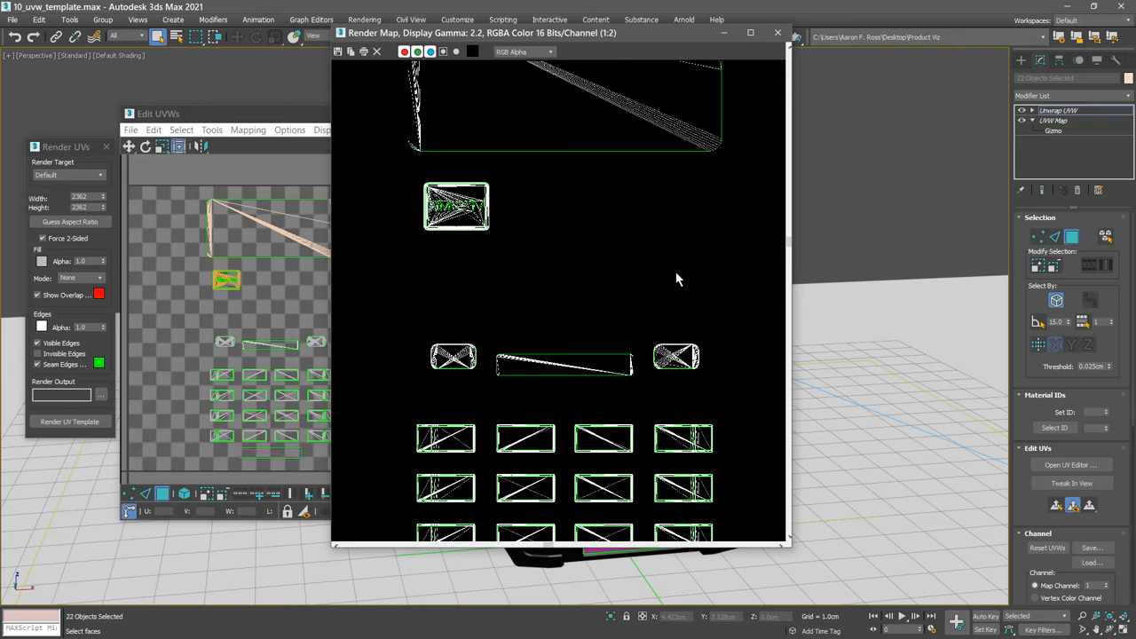
{"action": "mouse_move", "coordinate": [623, 238]}
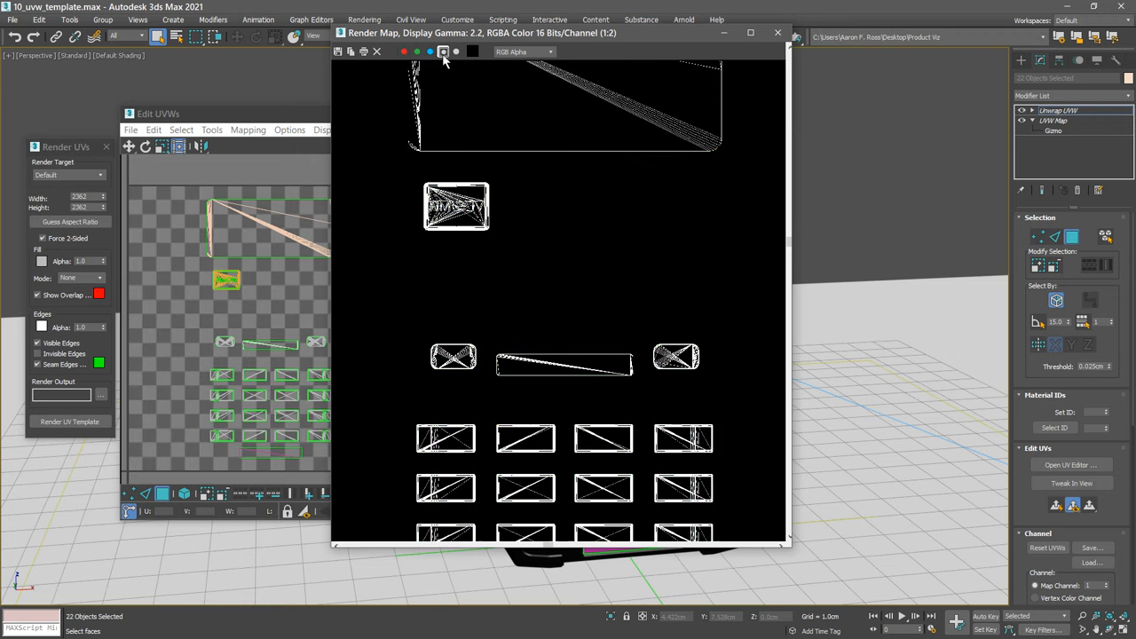
{"action": "mouse_move", "coordinate": [440, 157]}
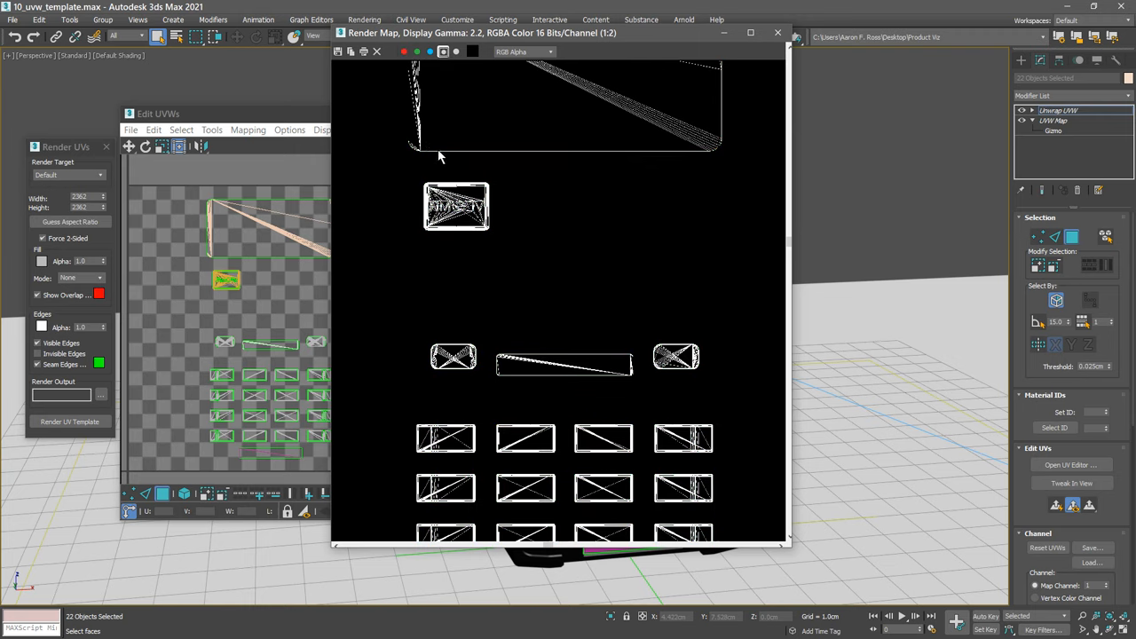
{"action": "mouse_move", "coordinate": [373, 132]}
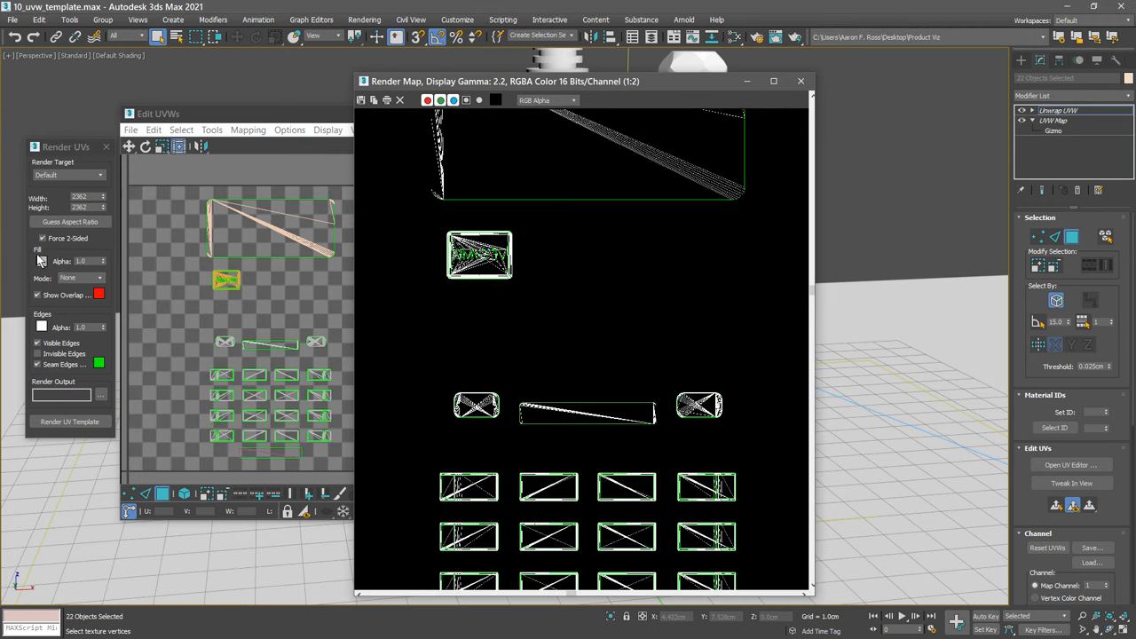
Set Fill Mode to Solid and render the template again with filled shells
{"action": "left_click", "coordinate": [80, 277]}
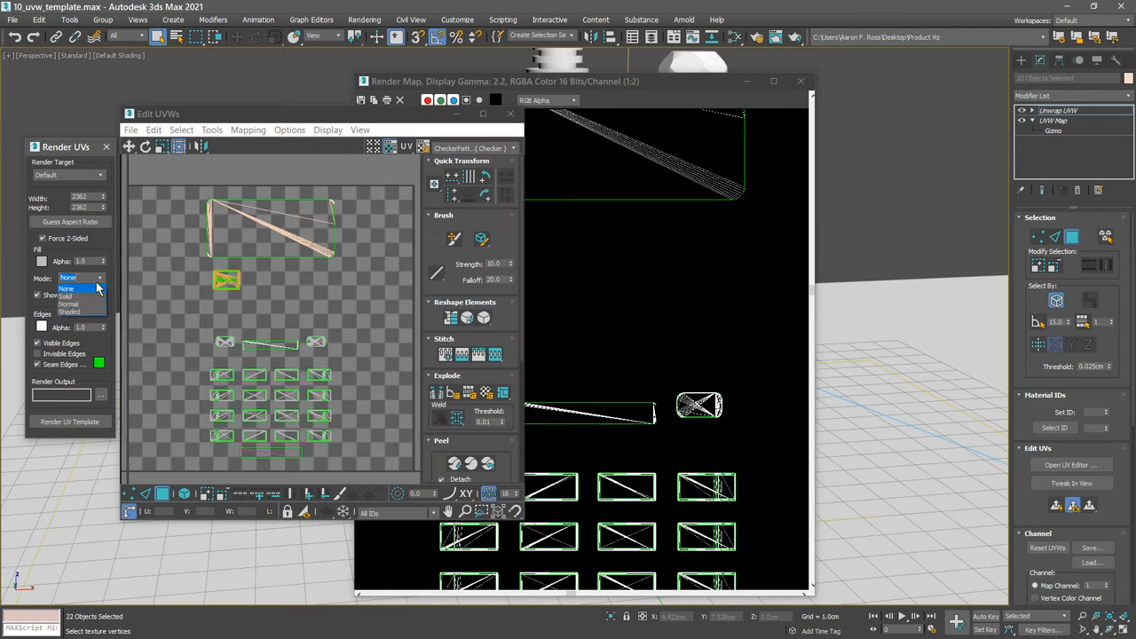
{"action": "left_click", "coordinate": [67, 294]}
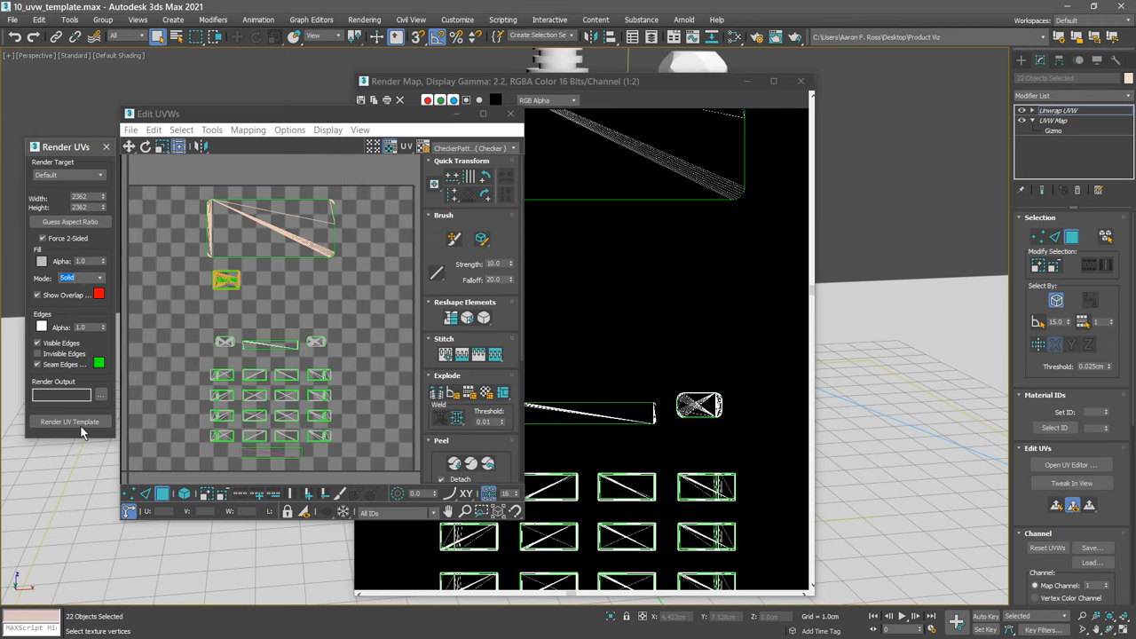
{"action": "left_click", "coordinate": [69, 423]}
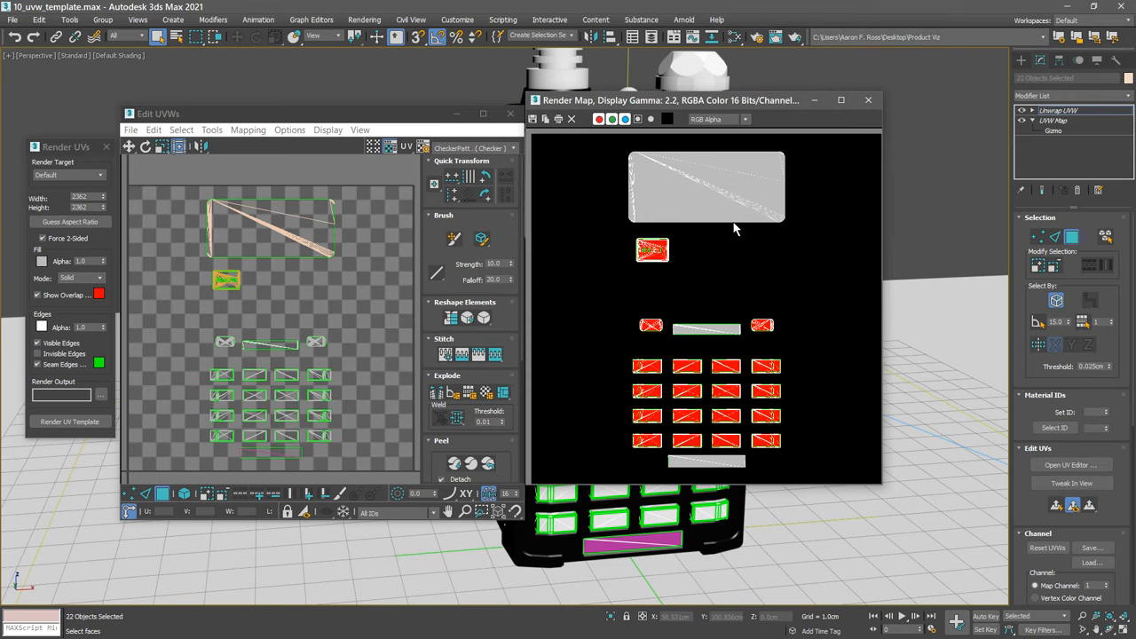
{"action": "mouse_move", "coordinate": [733, 266]}
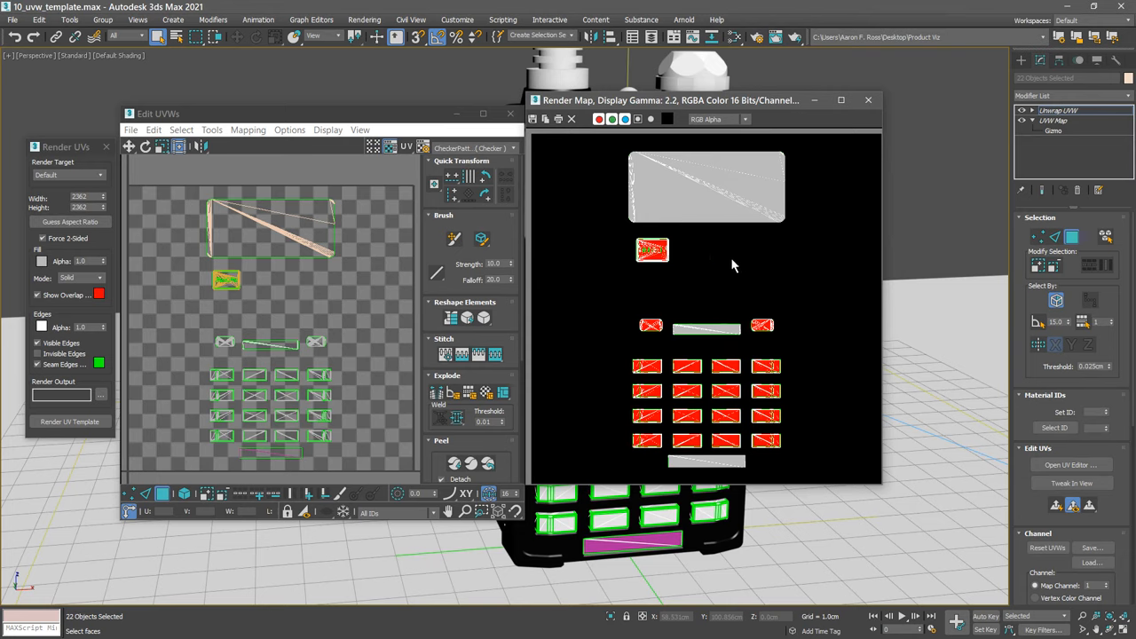
{"action": "mouse_move", "coordinate": [817, 259]}
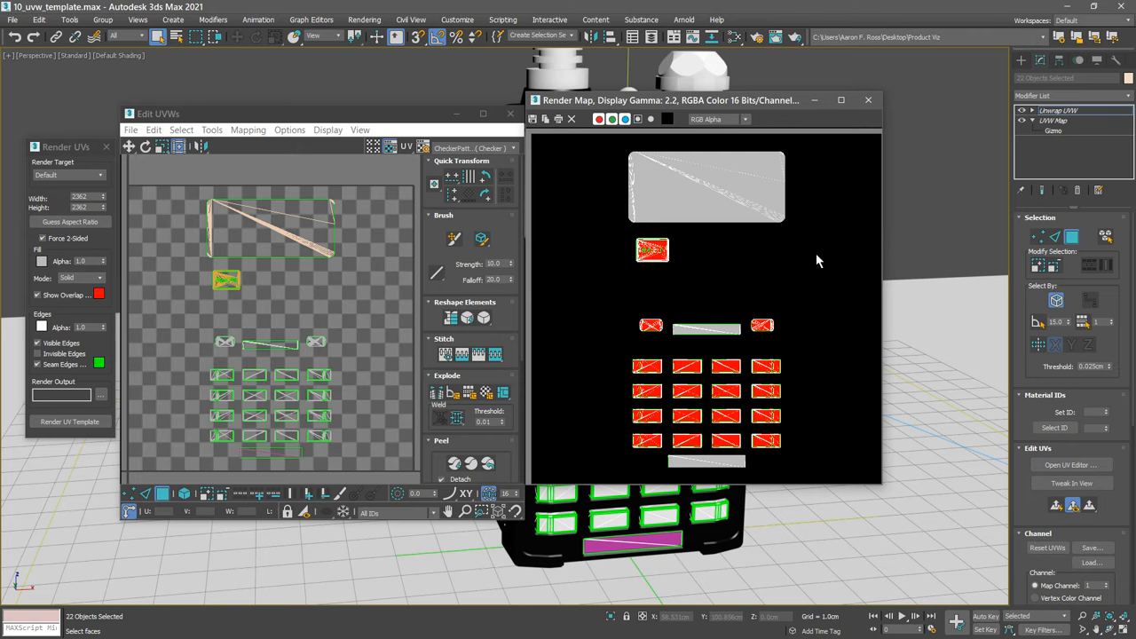
{"action": "mouse_move", "coordinate": [810, 263]}
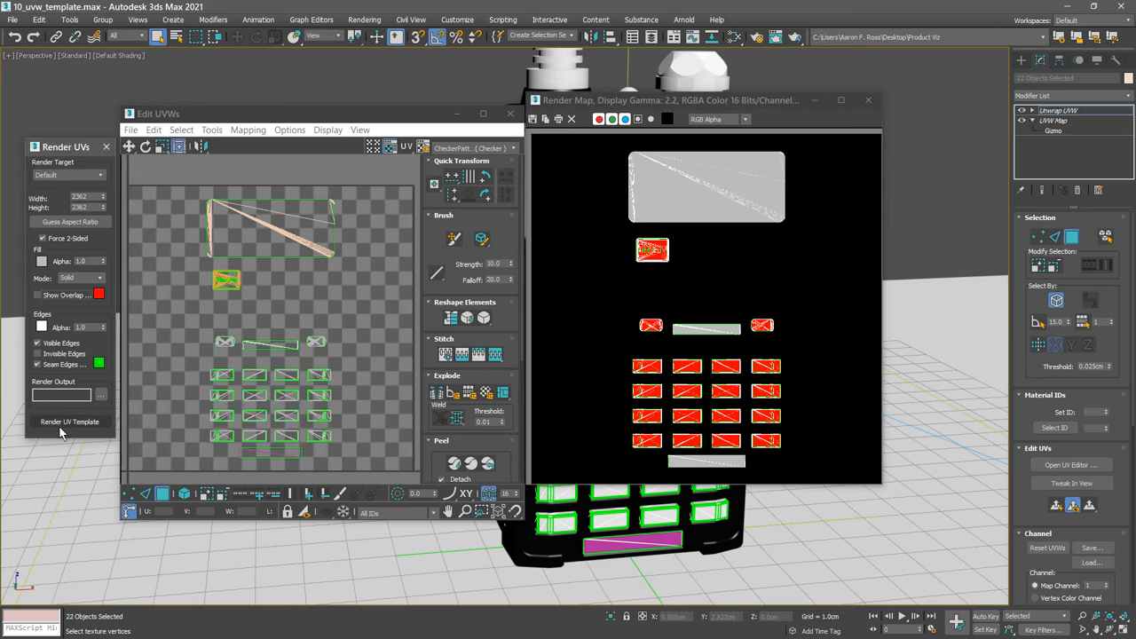
Close the older render results and re-render the template so the full layout shows
{"action": "left_click", "coordinate": [69, 421]}
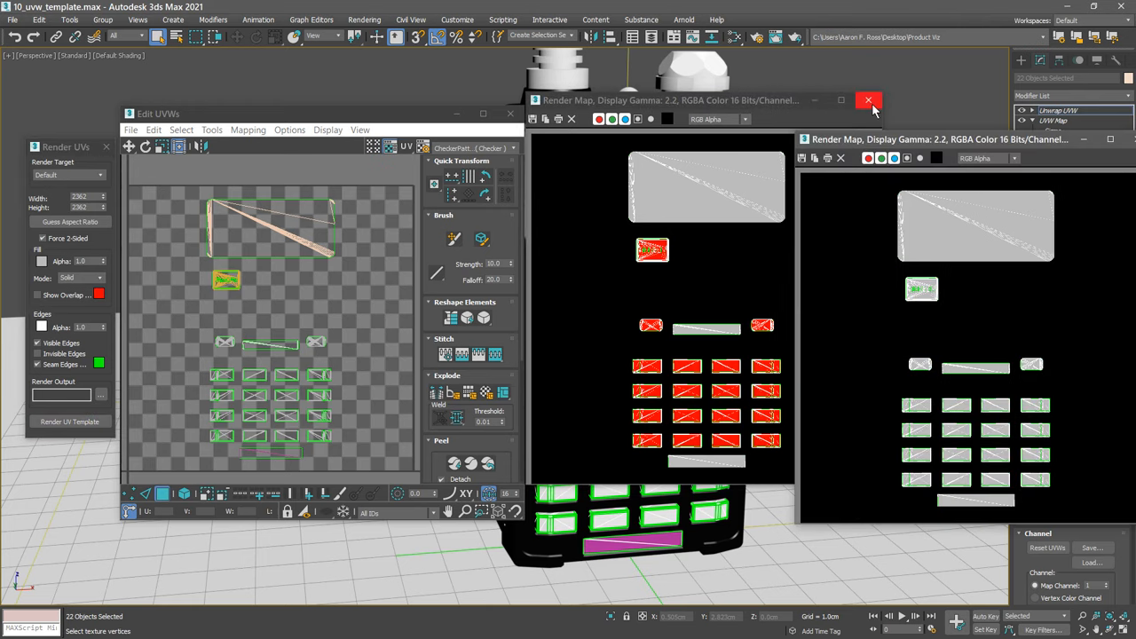
{"action": "left_click", "coordinate": [865, 101]}
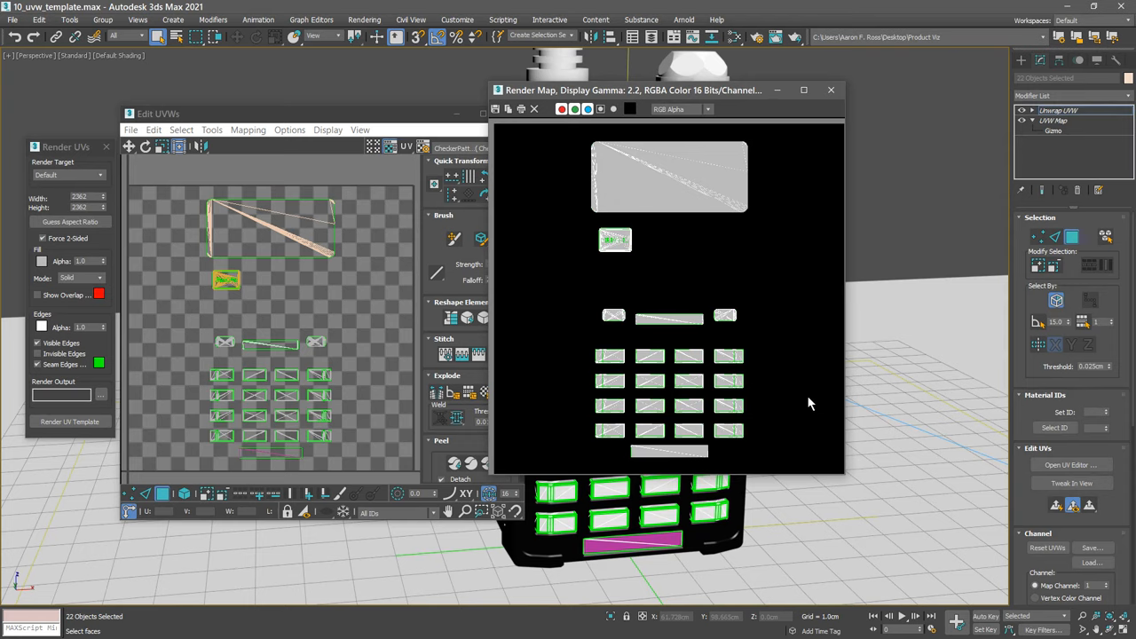
{"action": "mouse_move", "coordinate": [668, 358]}
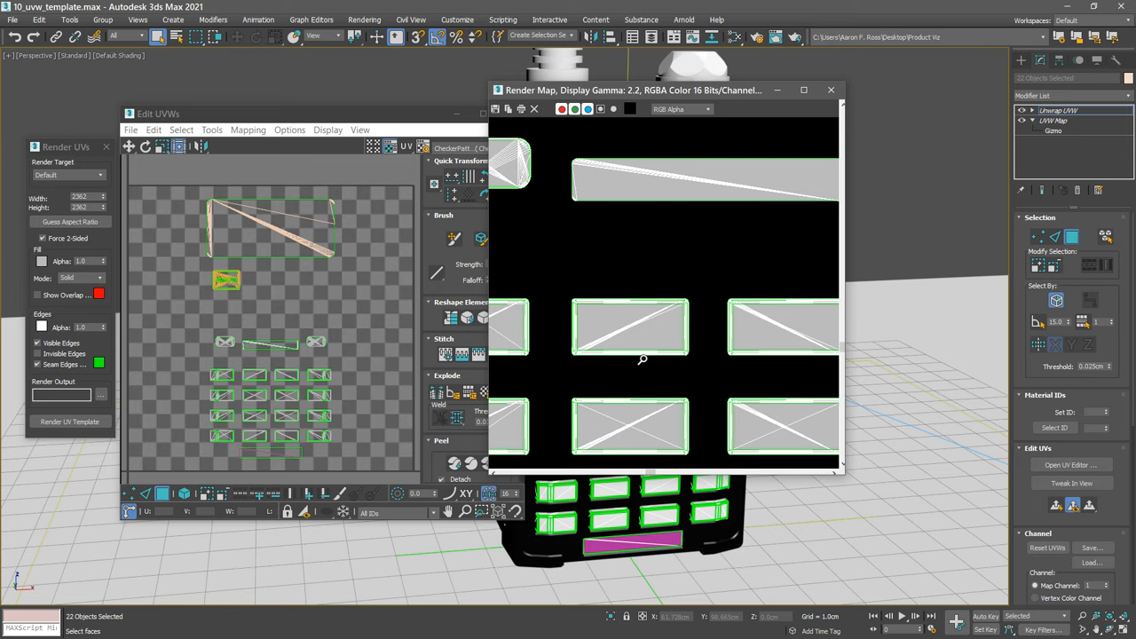
{"action": "mouse_move", "coordinate": [577, 365]}
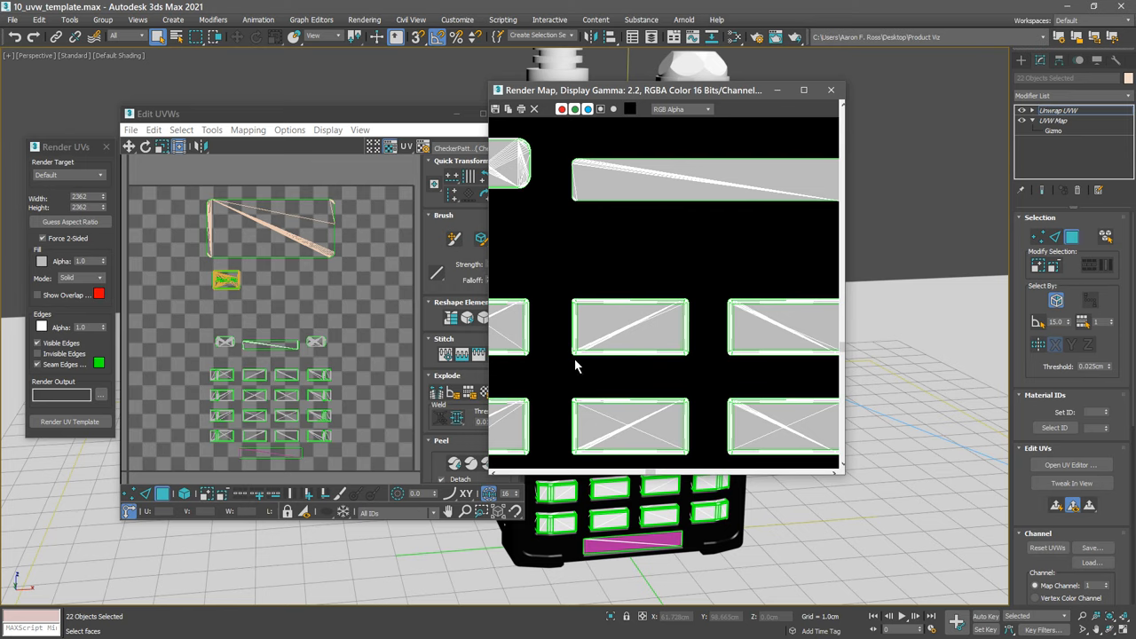
{"action": "mouse_move", "coordinate": [543, 362]}
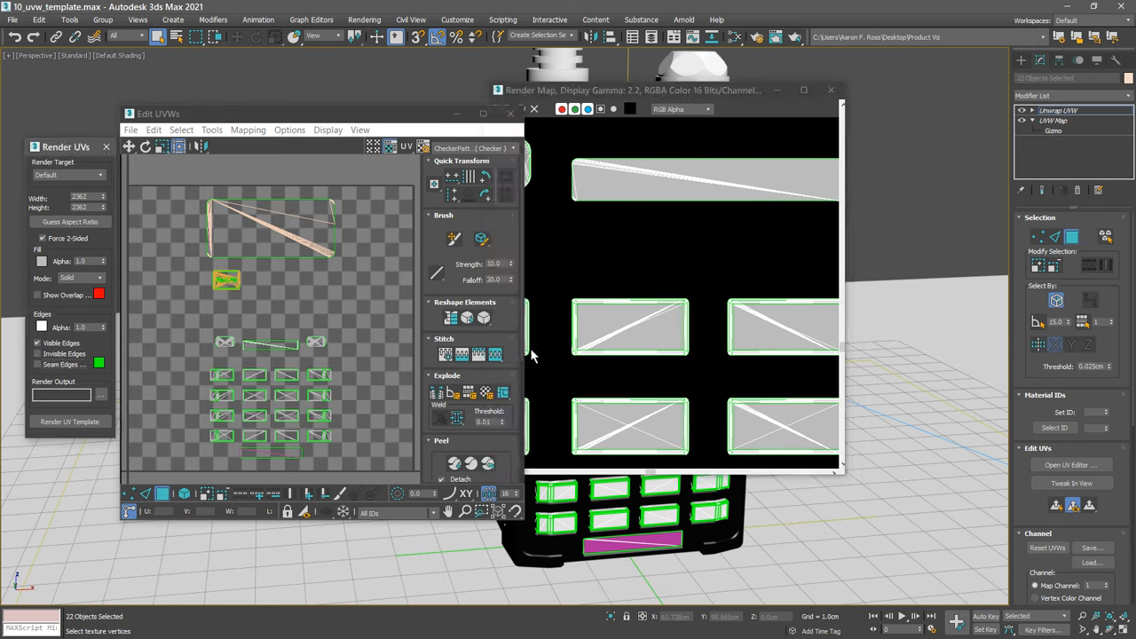
{"action": "left_click", "coordinate": [831, 89]}
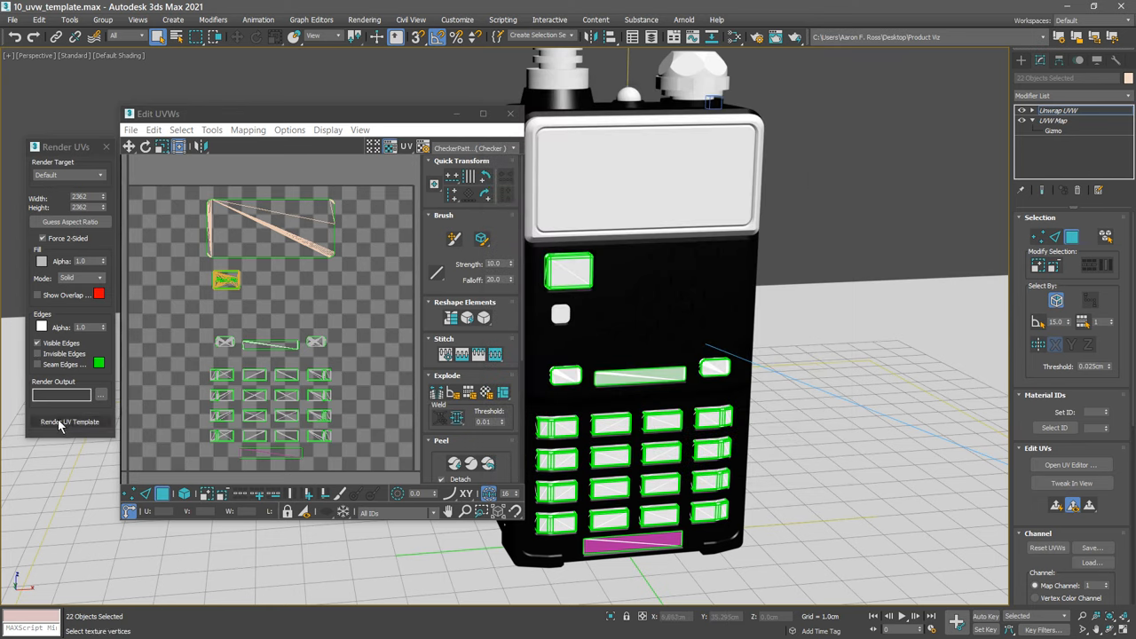
{"action": "left_click", "coordinate": [69, 420]}
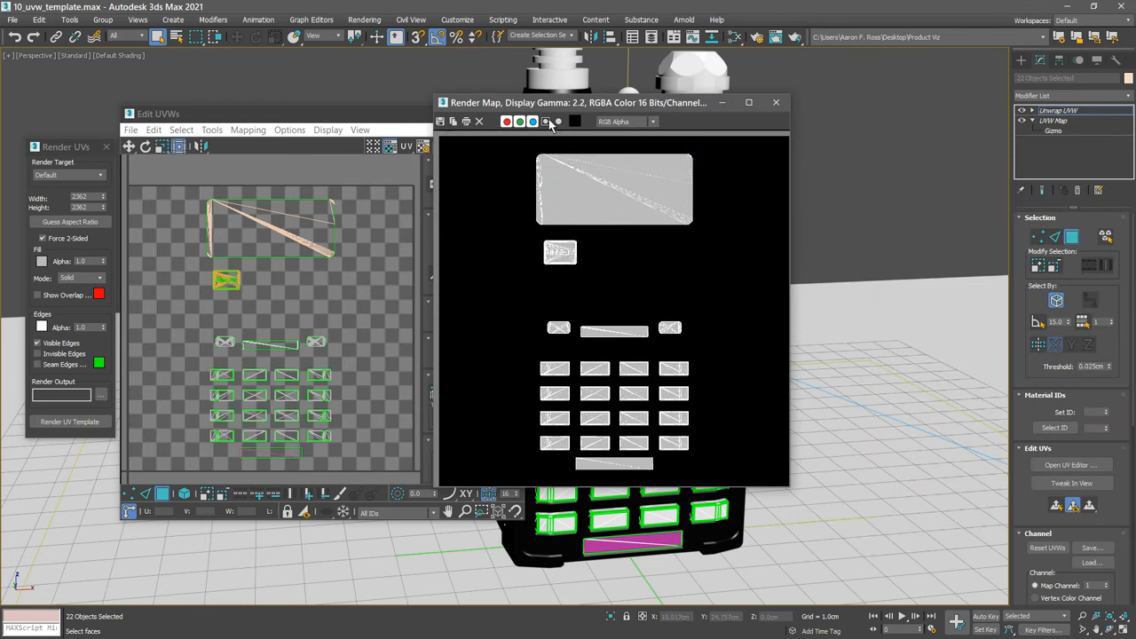
{"action": "left_click", "coordinate": [545, 121]}
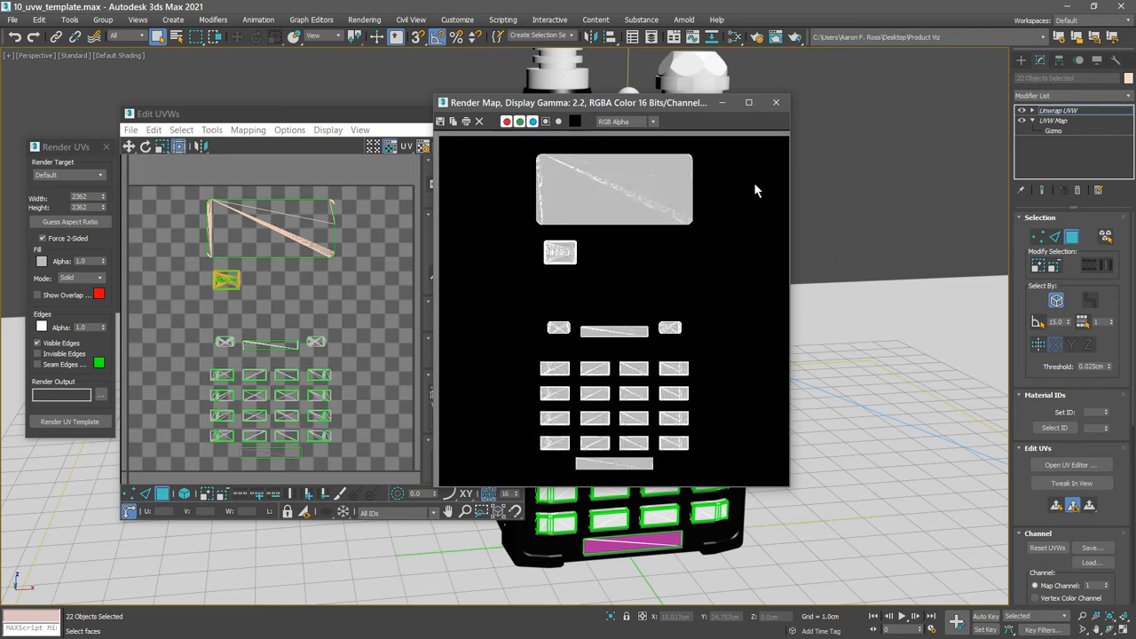
{"action": "mouse_move", "coordinate": [498, 128]}
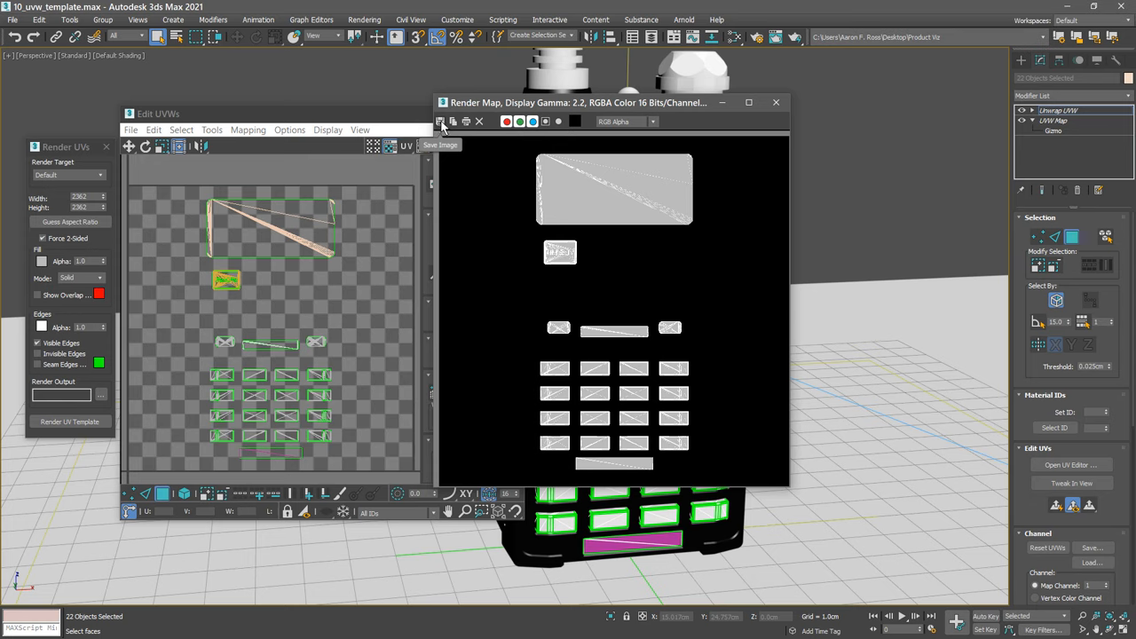
Start Save Image, and inside sceneassets create and enter a new 'working' folder
{"action": "left_click", "coordinate": [436, 120]}
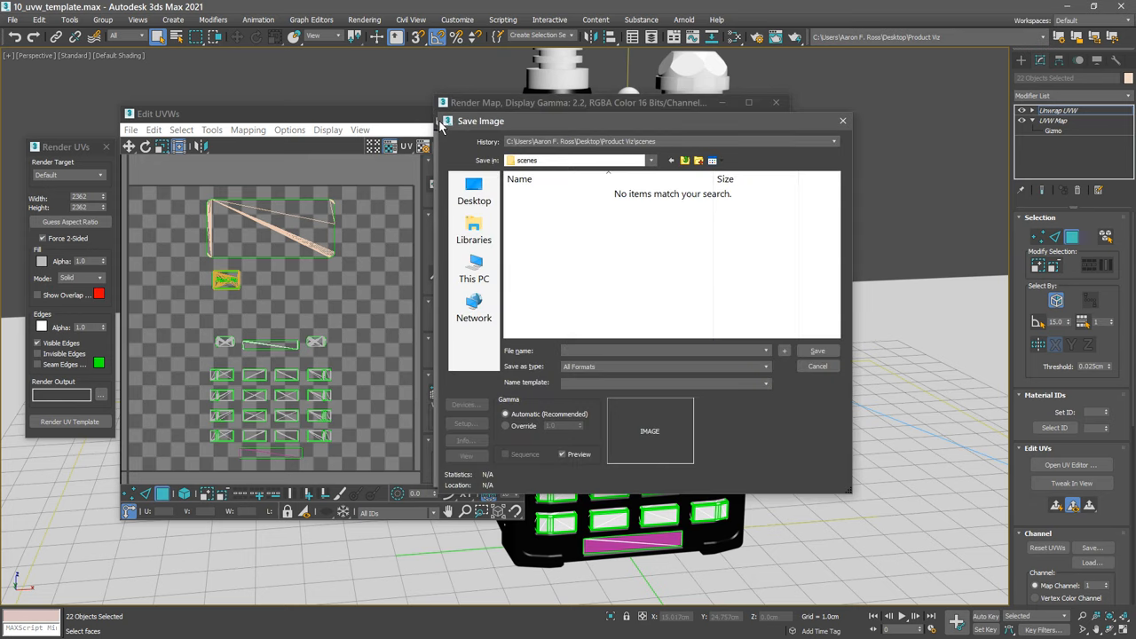
{"action": "mouse_move", "coordinate": [733, 254]}
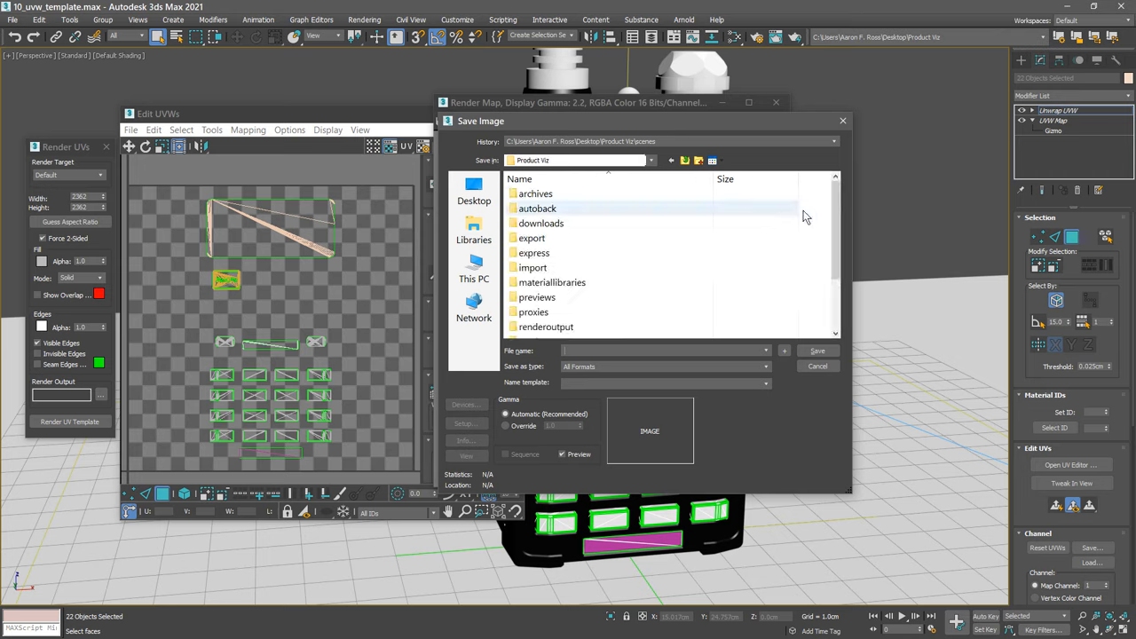
{"action": "scroll", "scroll_direction": "down", "scroll_amount": 3}
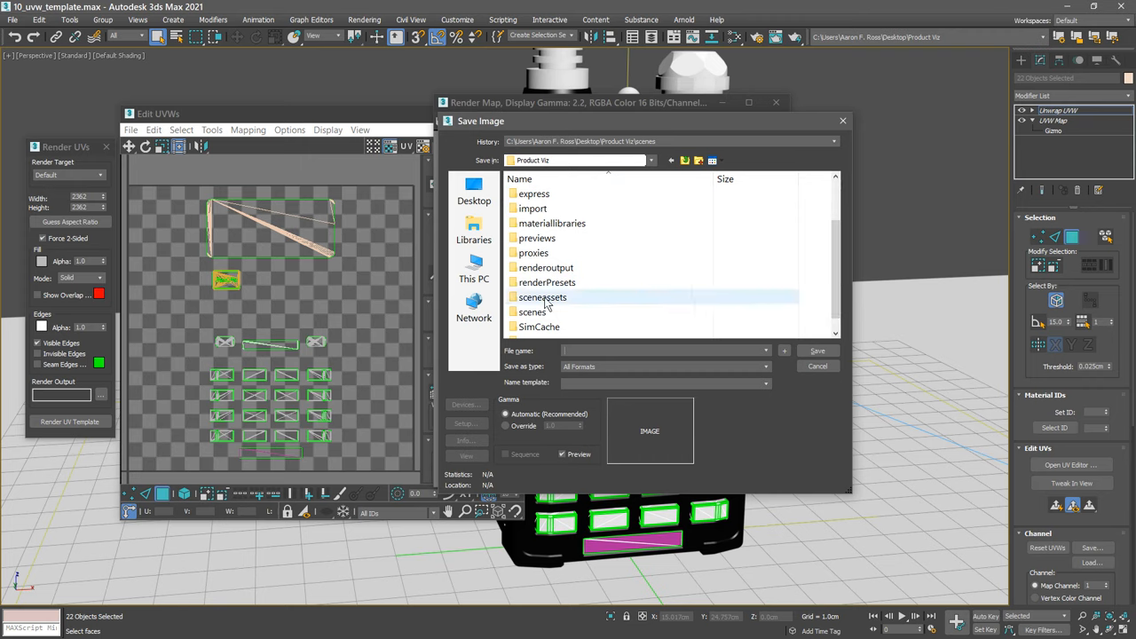
{"action": "double_click", "coordinate": [540, 298]}
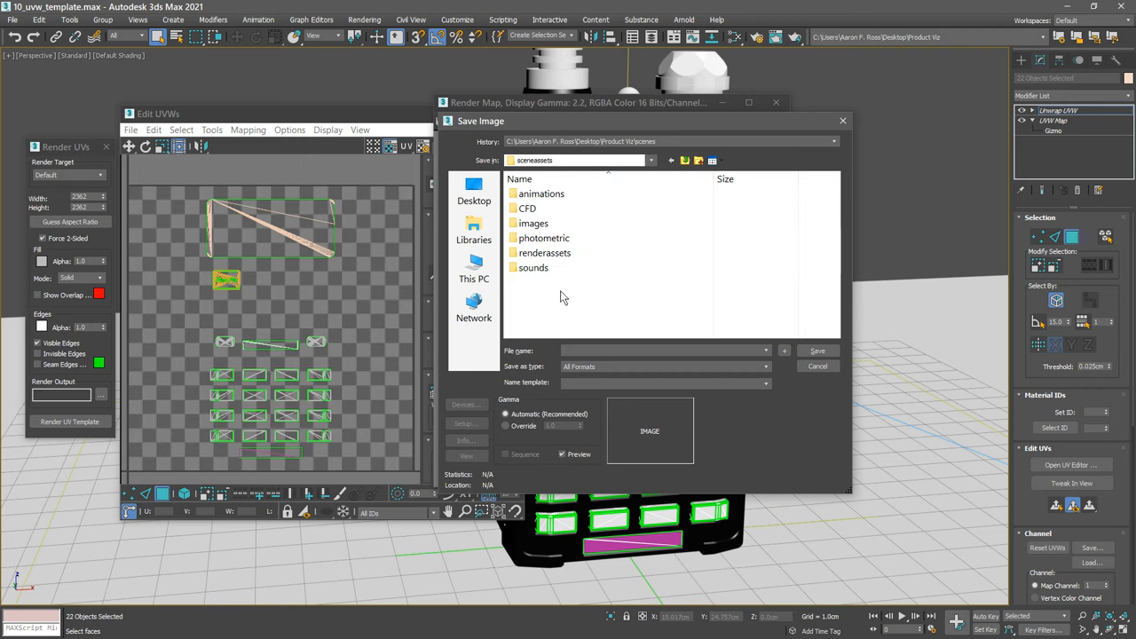
{"action": "mouse_move", "coordinate": [700, 160]}
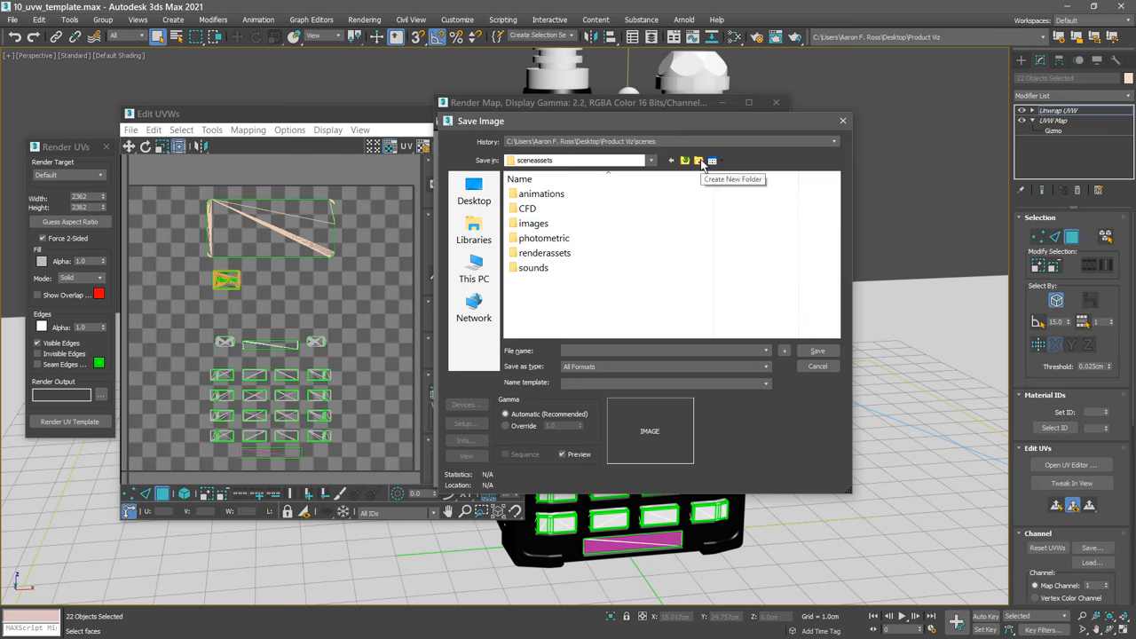
{"action": "left_click", "coordinate": [700, 160]}
{"action": "type", "text": "working"}
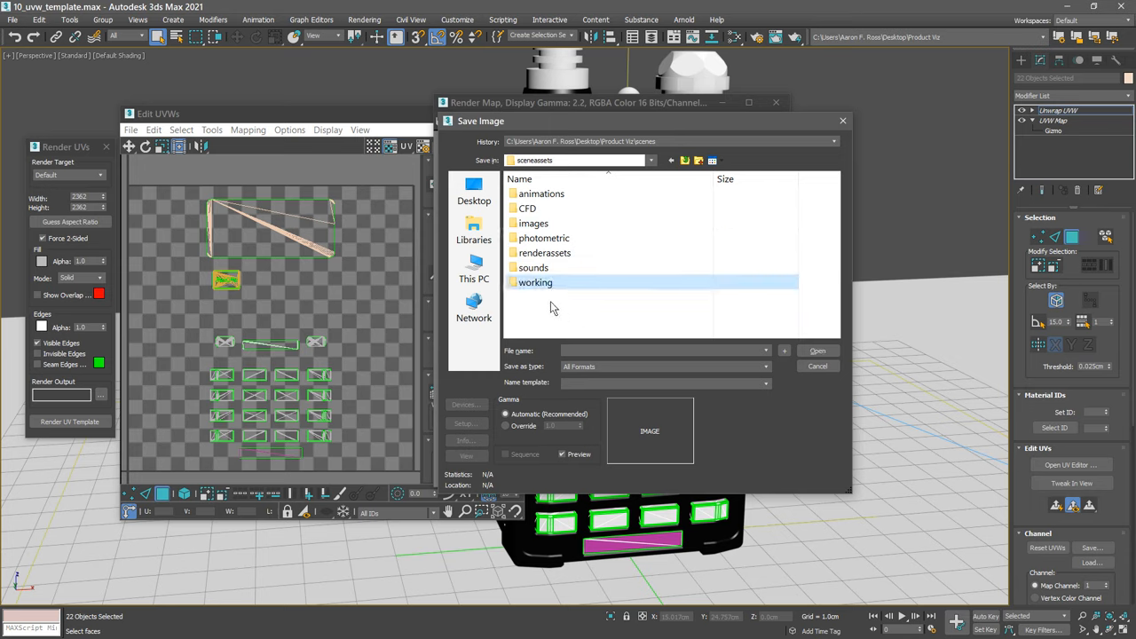
{"action": "double_click", "coordinate": [533, 282]}
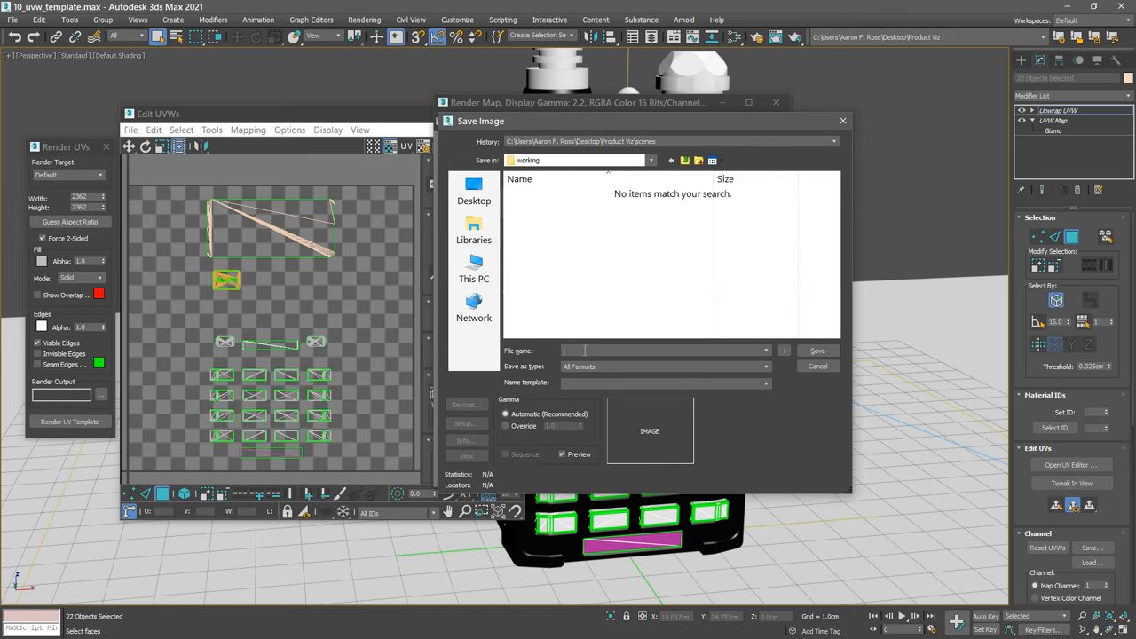
Name the render uv_template and save it as an RGB 24-bit PNG with no alpha
{"action": "type", "text": "uv_template"}
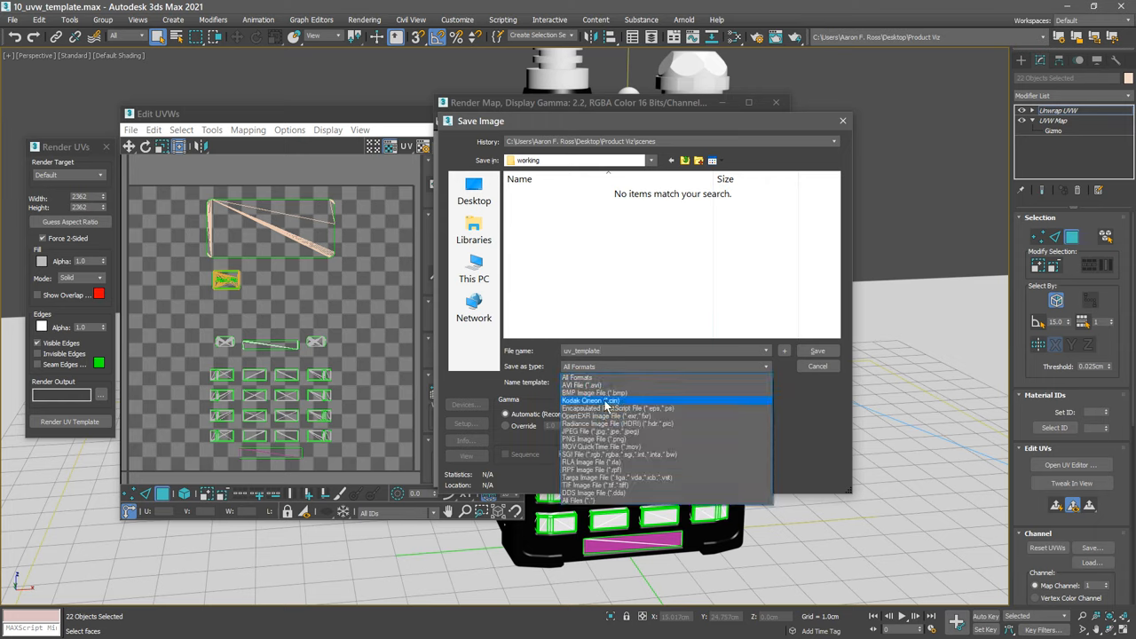
{"action": "left_click", "coordinate": [593, 440]}
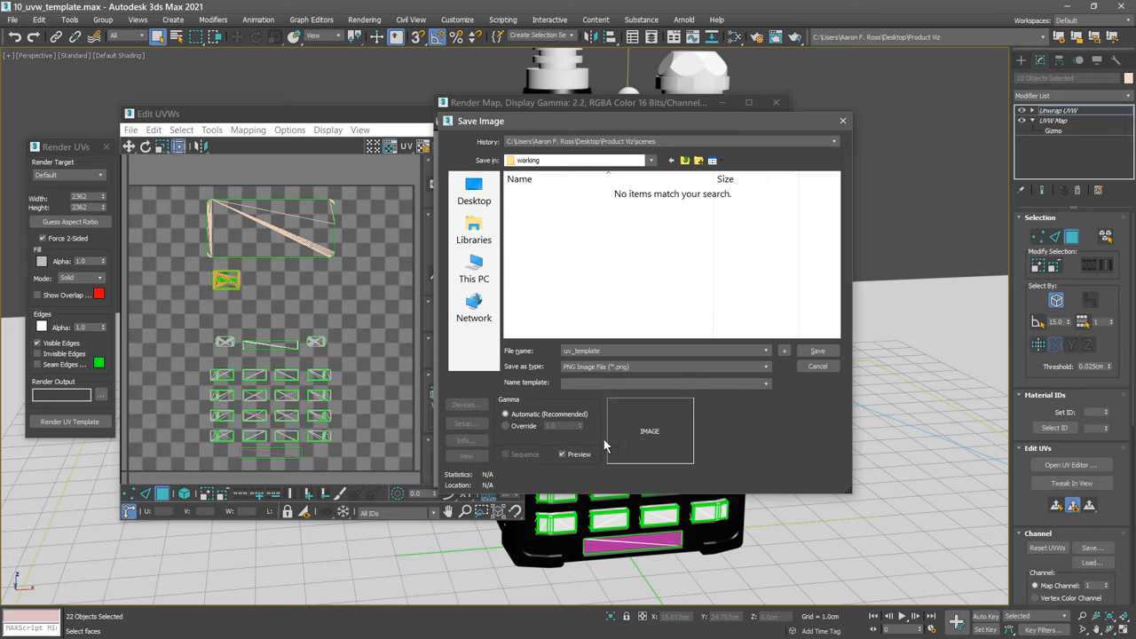
{"action": "mouse_move", "coordinate": [465, 425]}
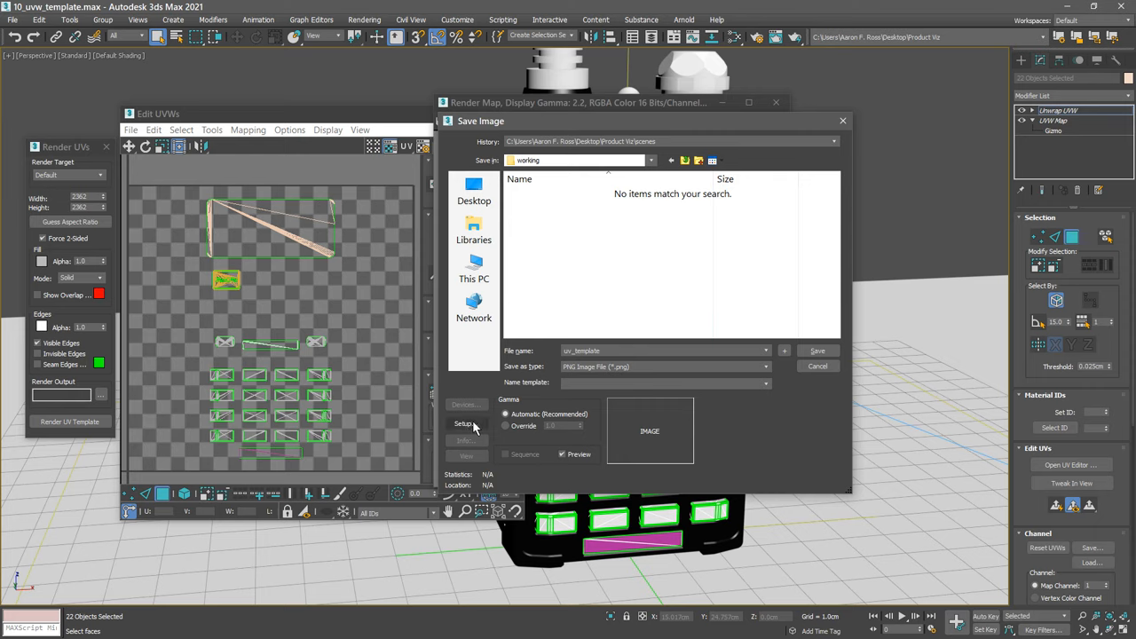
{"action": "left_click", "coordinate": [816, 352]}
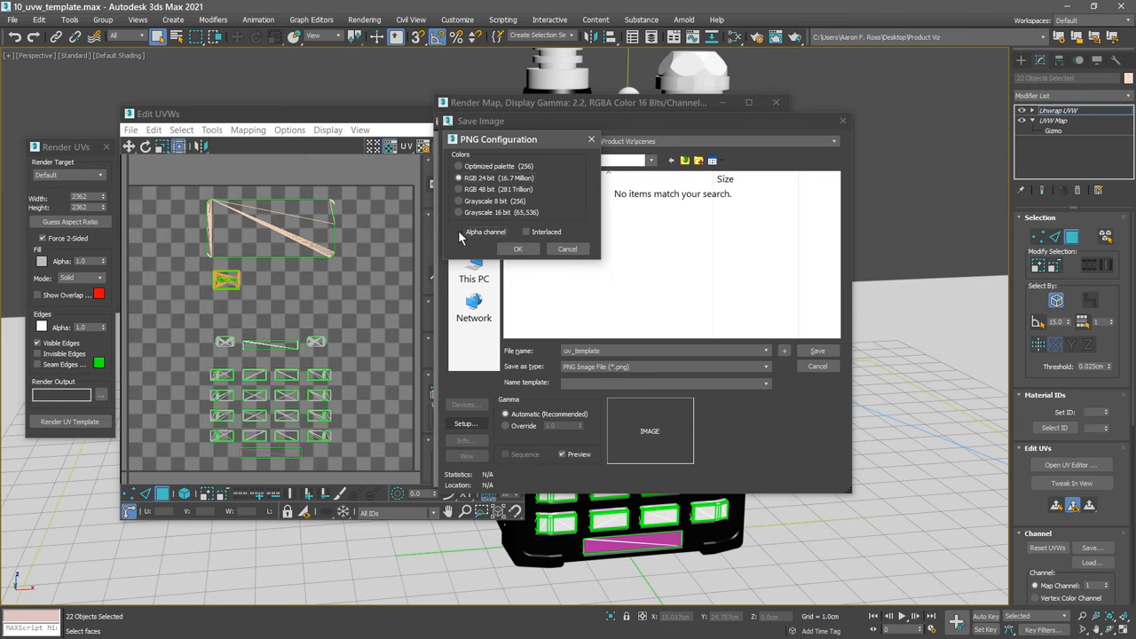
{"action": "left_click", "coordinate": [518, 249]}
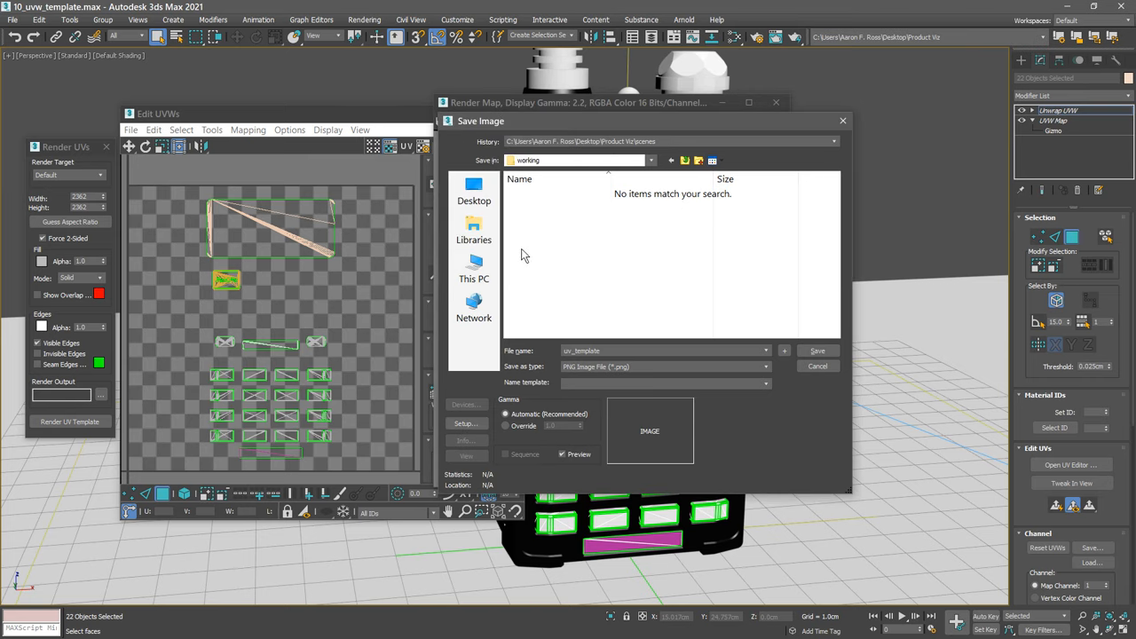
{"action": "left_click", "coordinate": [817, 352]}
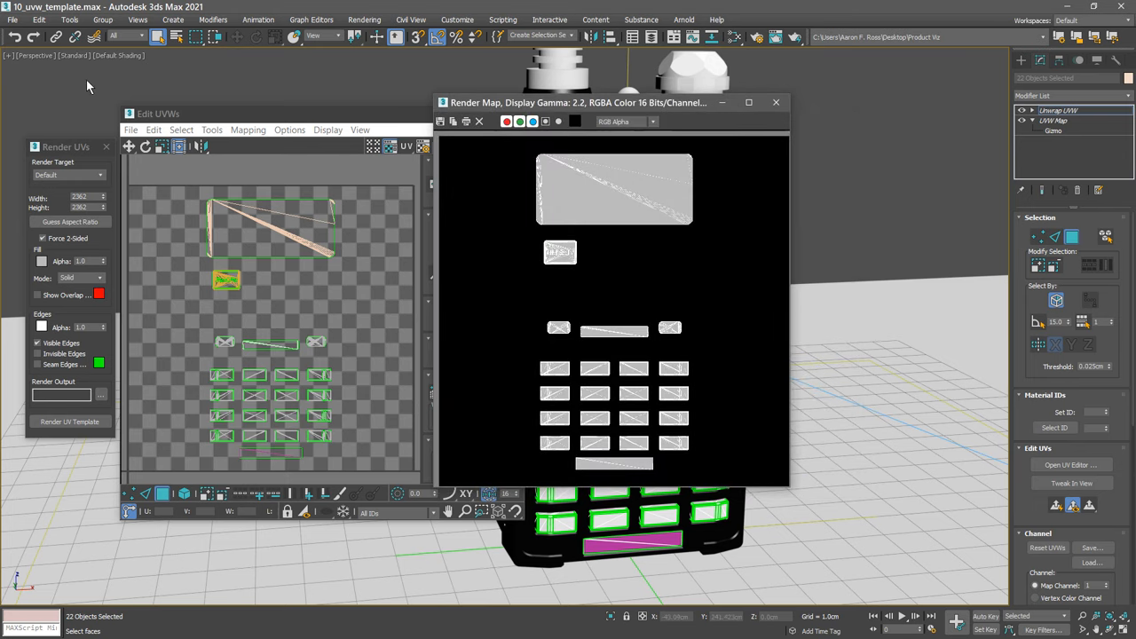
{"action": "left_click", "coordinate": [11, 18]}
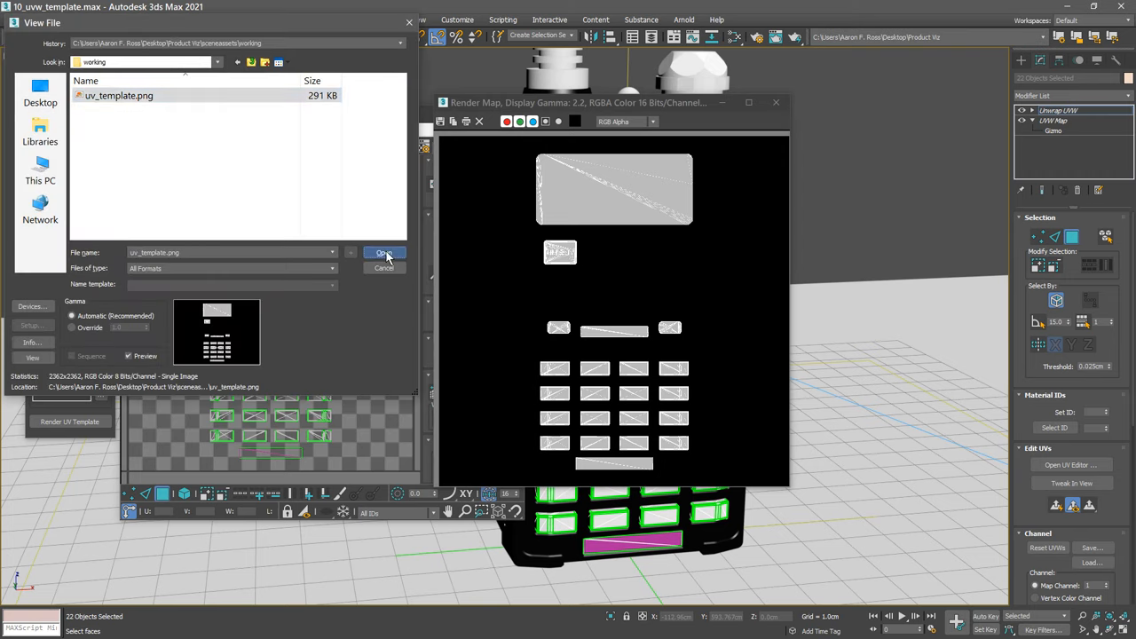
{"action": "left_click", "coordinate": [384, 253]}
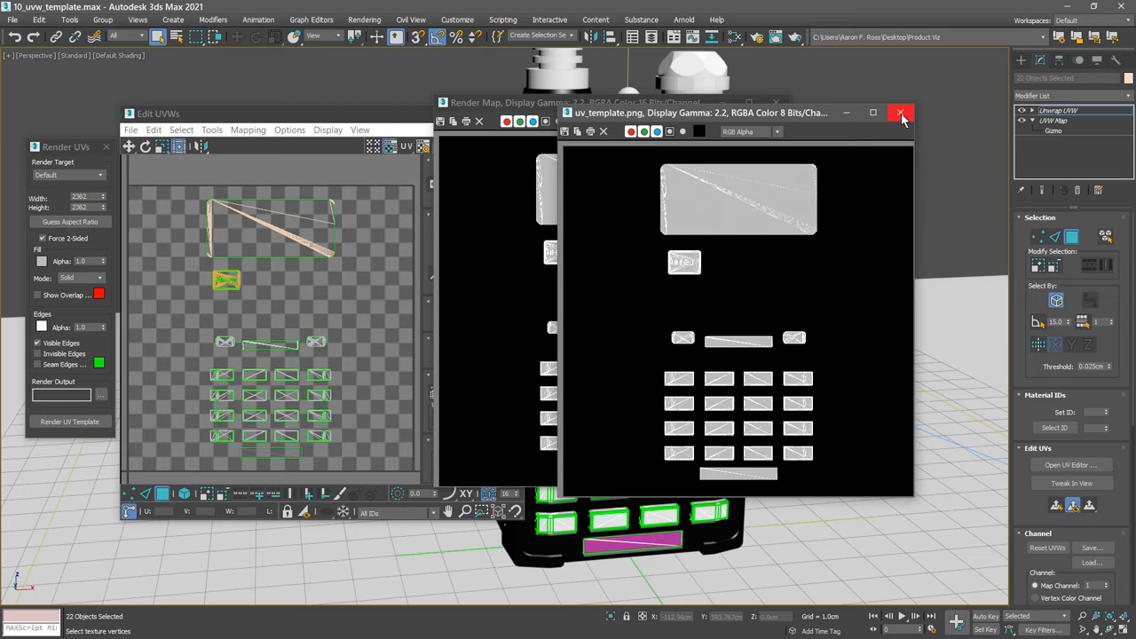
{"action": "left_click", "coordinate": [902, 114]}
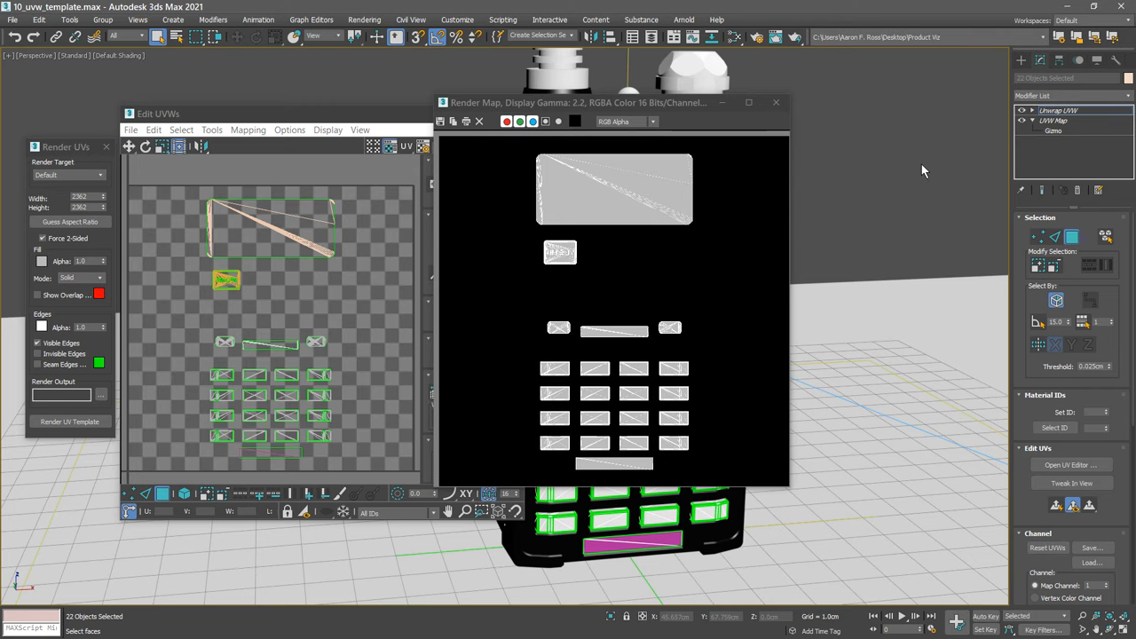
{"action": "mouse_move", "coordinate": [920, 171]}
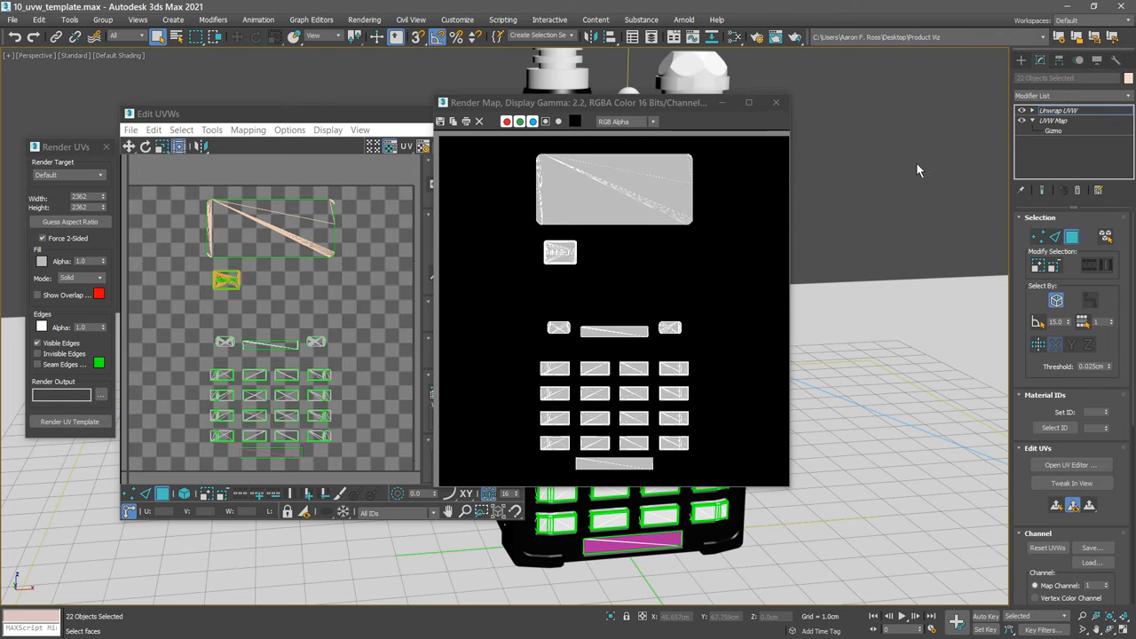
{"action": "mouse_move", "coordinate": [859, 222]}
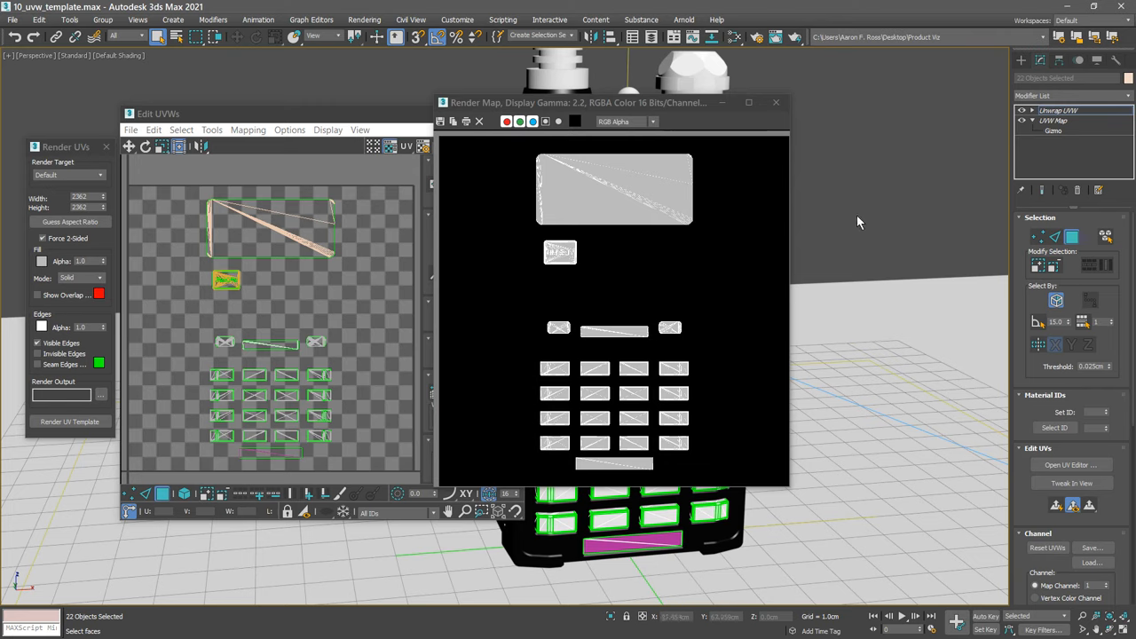